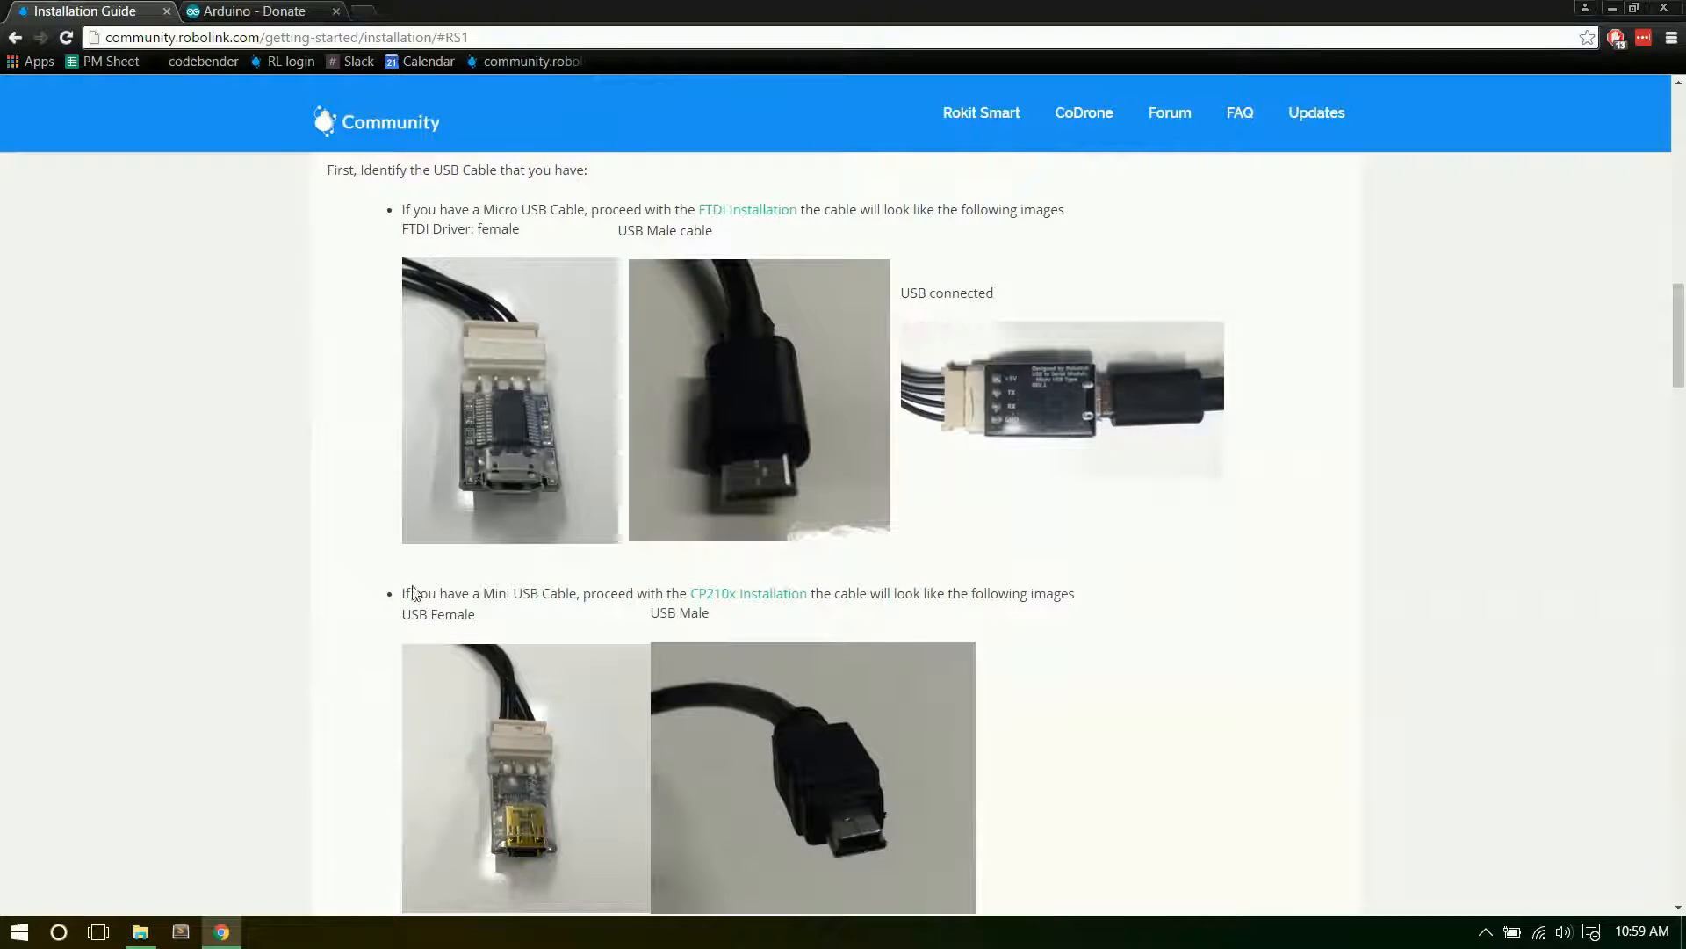
Scroll the Robolink guide down to the CP210x USB driver download step with the silabs.com link.
{"action": "scroll", "scroll_direction": "down", "scroll_amount": 3}
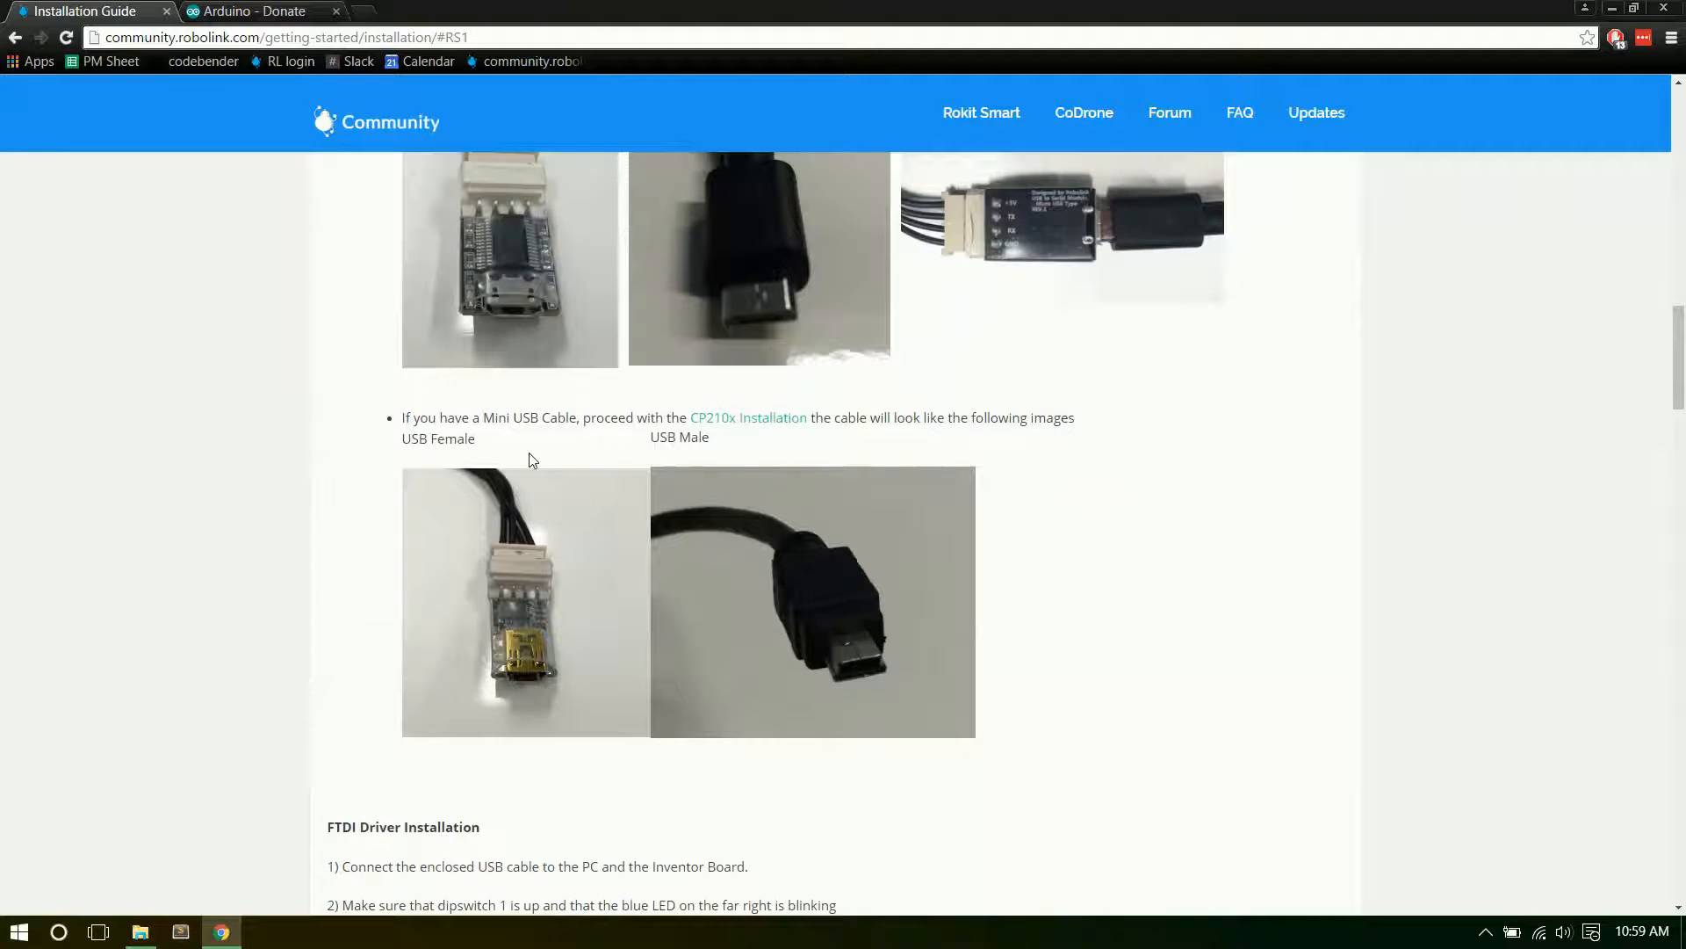
{"action": "mouse_move", "coordinate": [708, 452]}
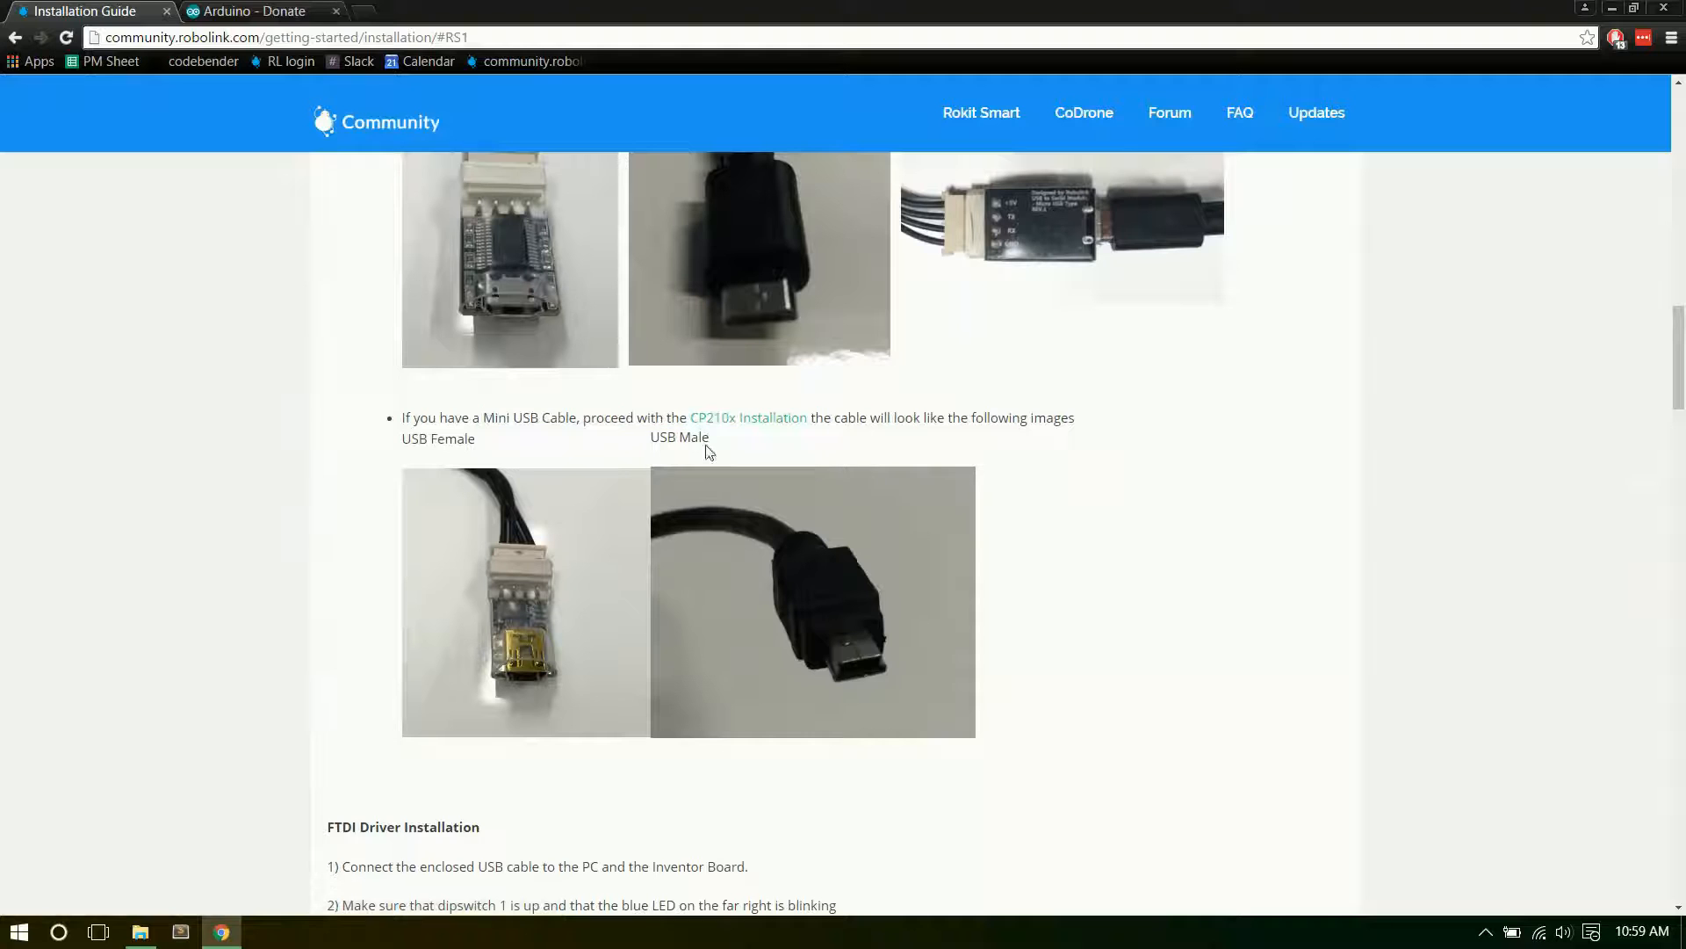
{"action": "mouse_move", "coordinate": [849, 686]}
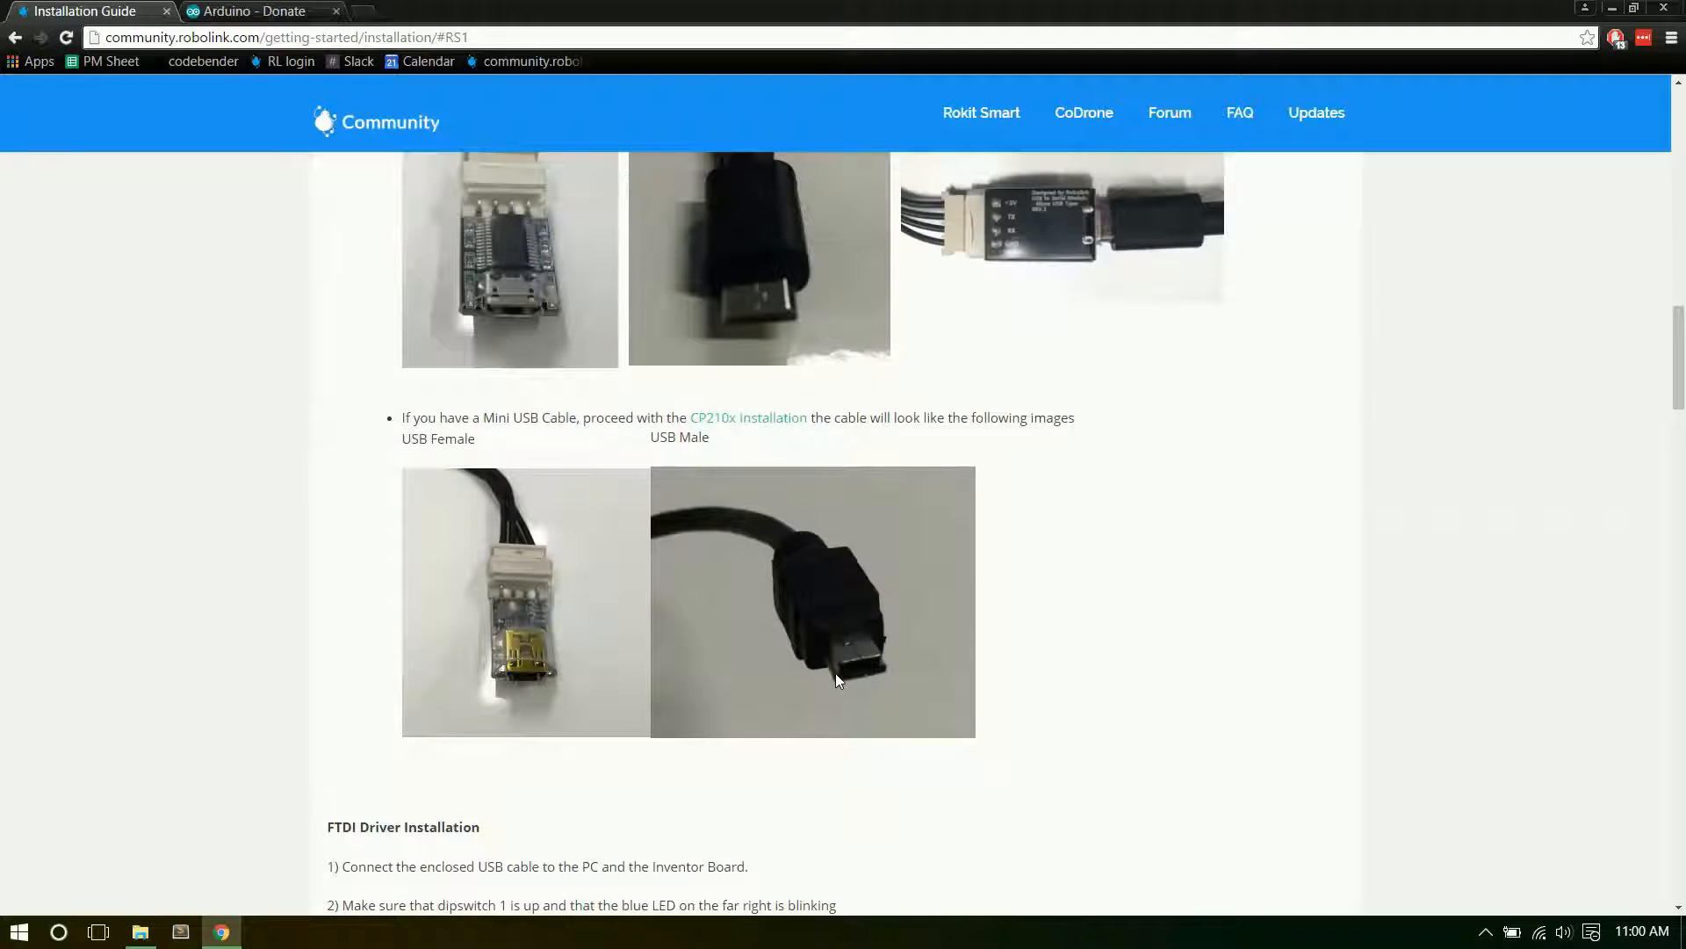
{"action": "mouse_move", "coordinate": [741, 312]}
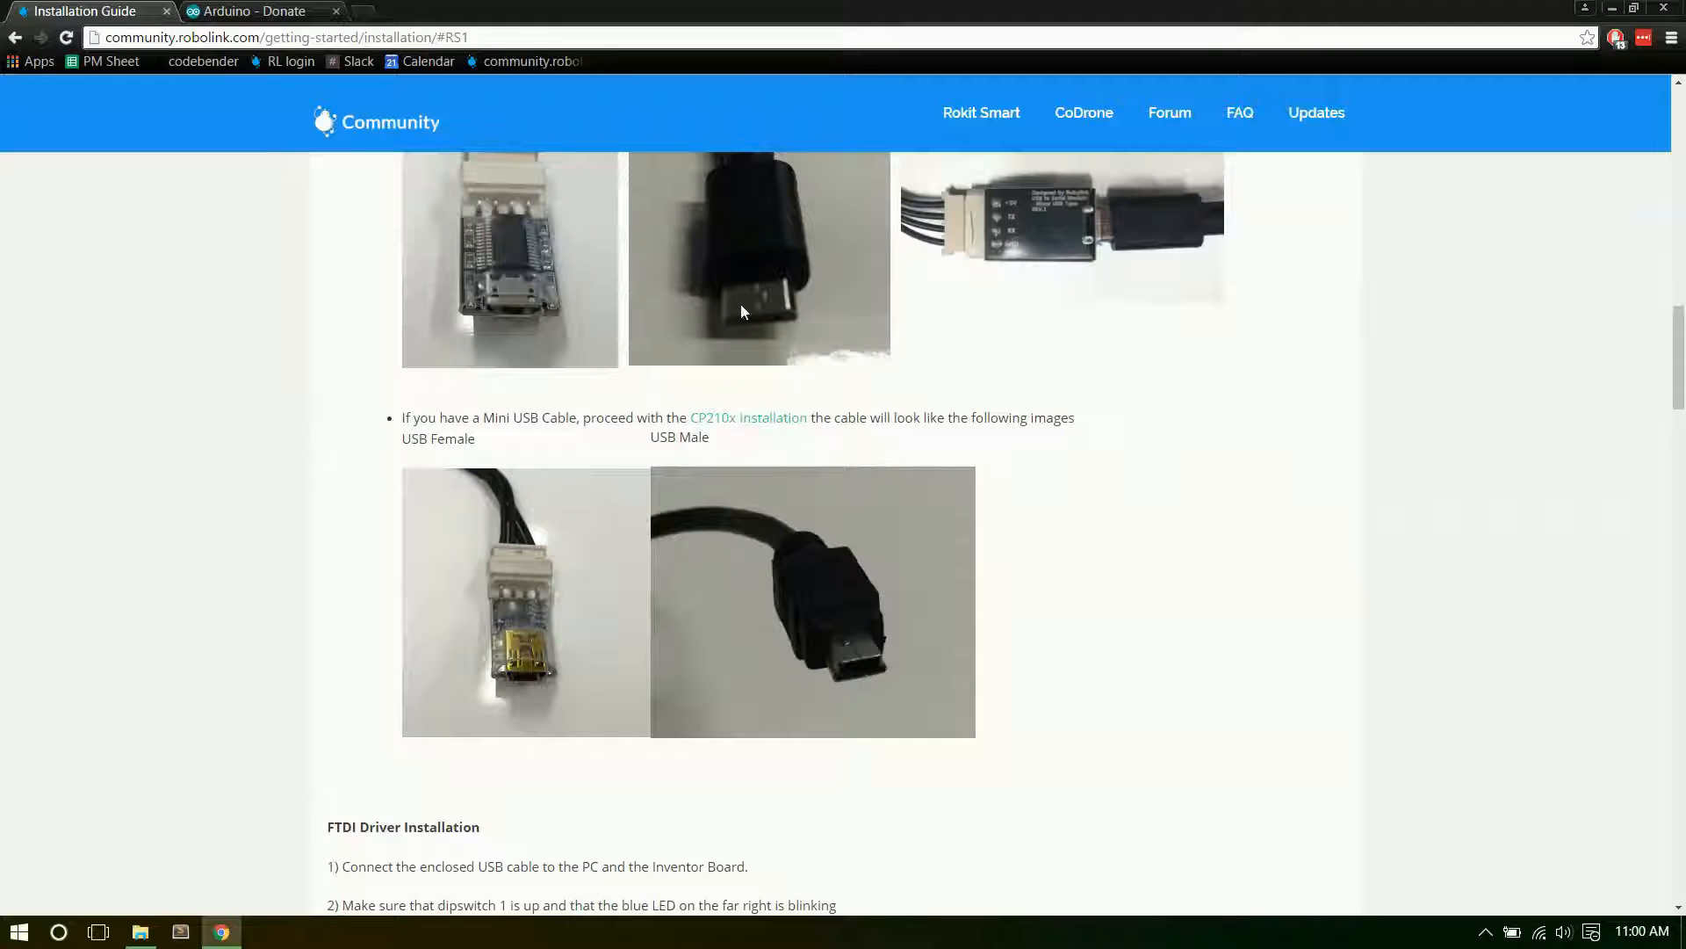
{"action": "mouse_move", "coordinate": [736, 425]}
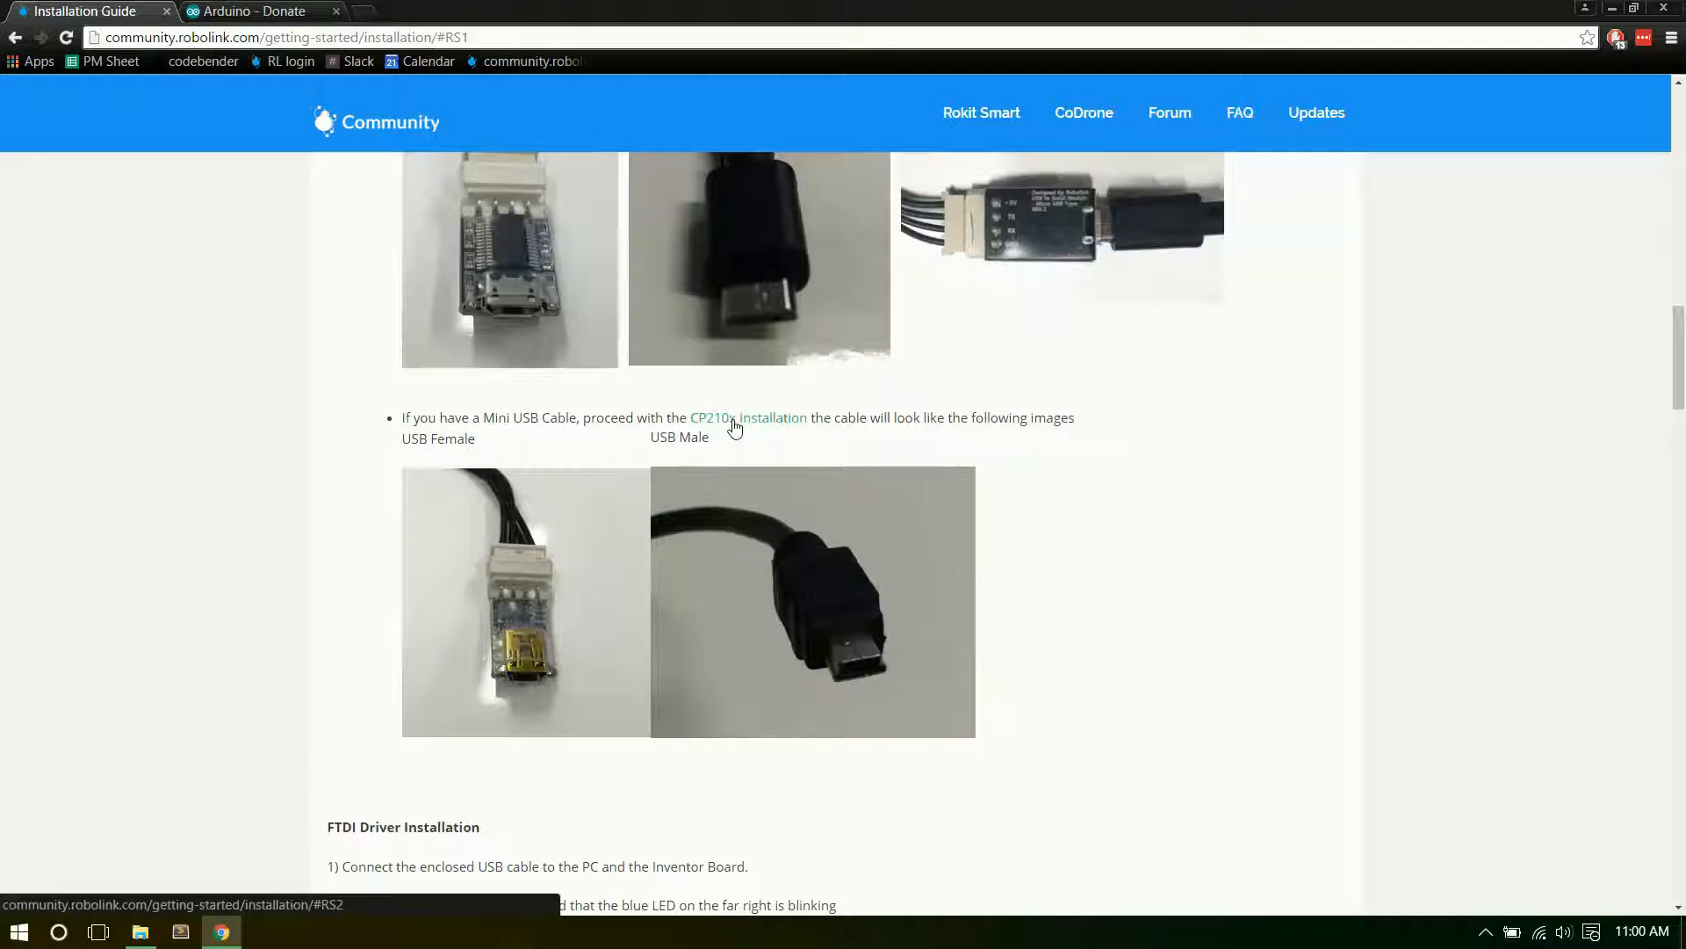
{"action": "scroll", "scroll_direction": "down", "scroll_amount": 3}
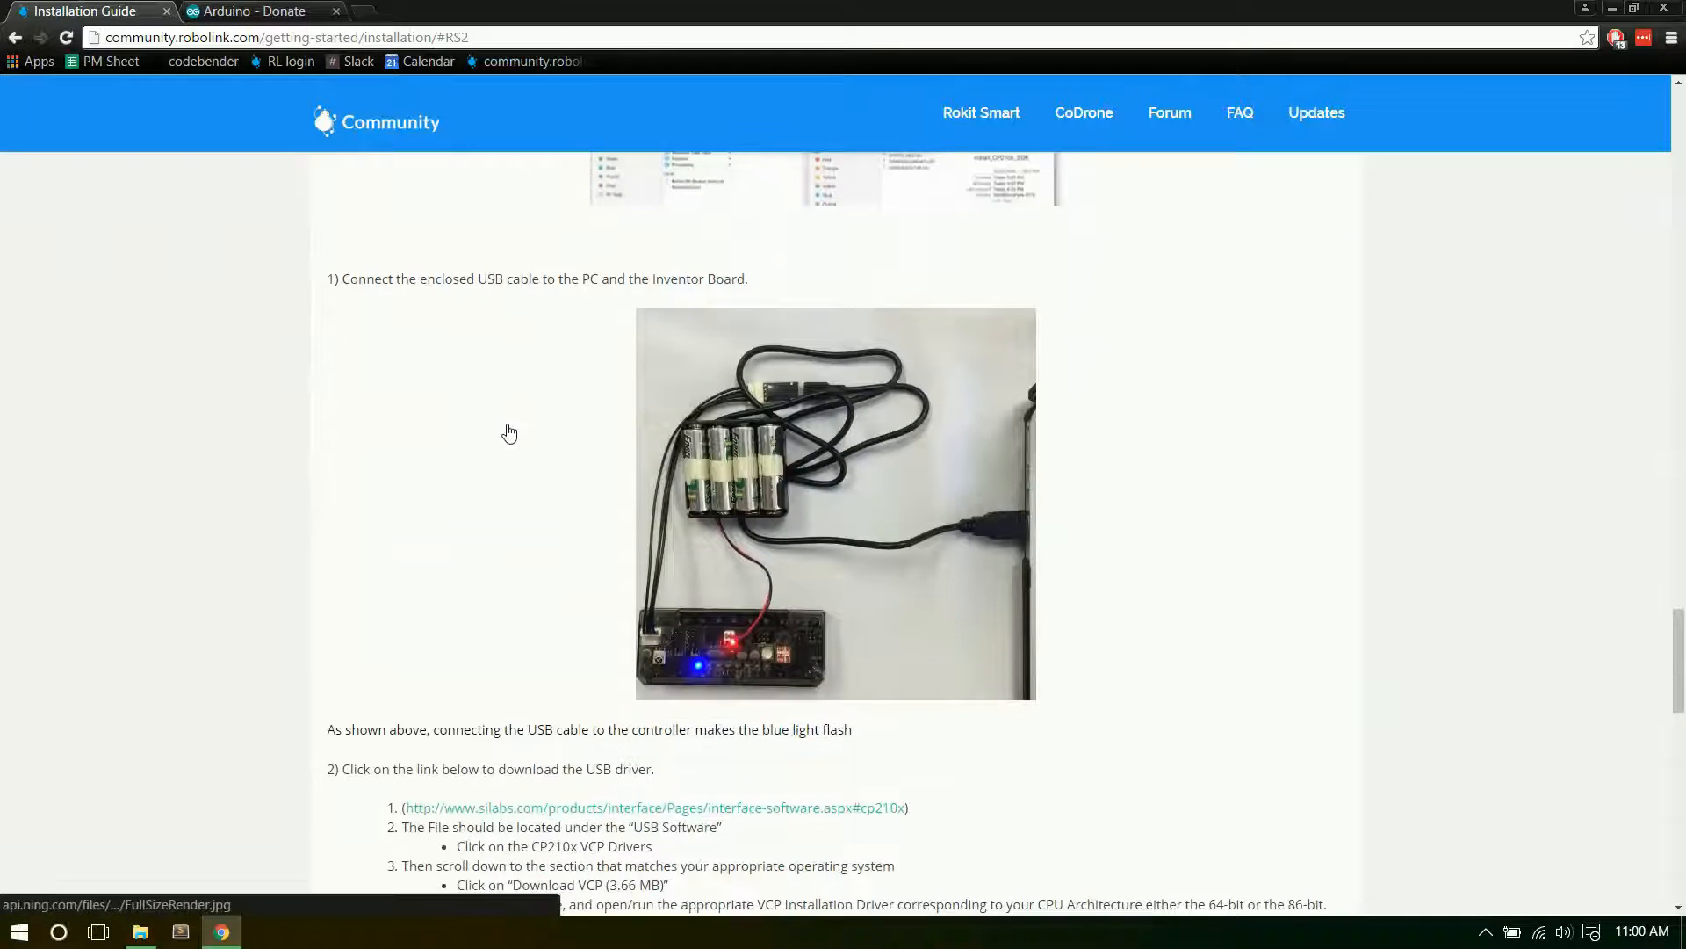
{"action": "mouse_move", "coordinate": [468, 581]}
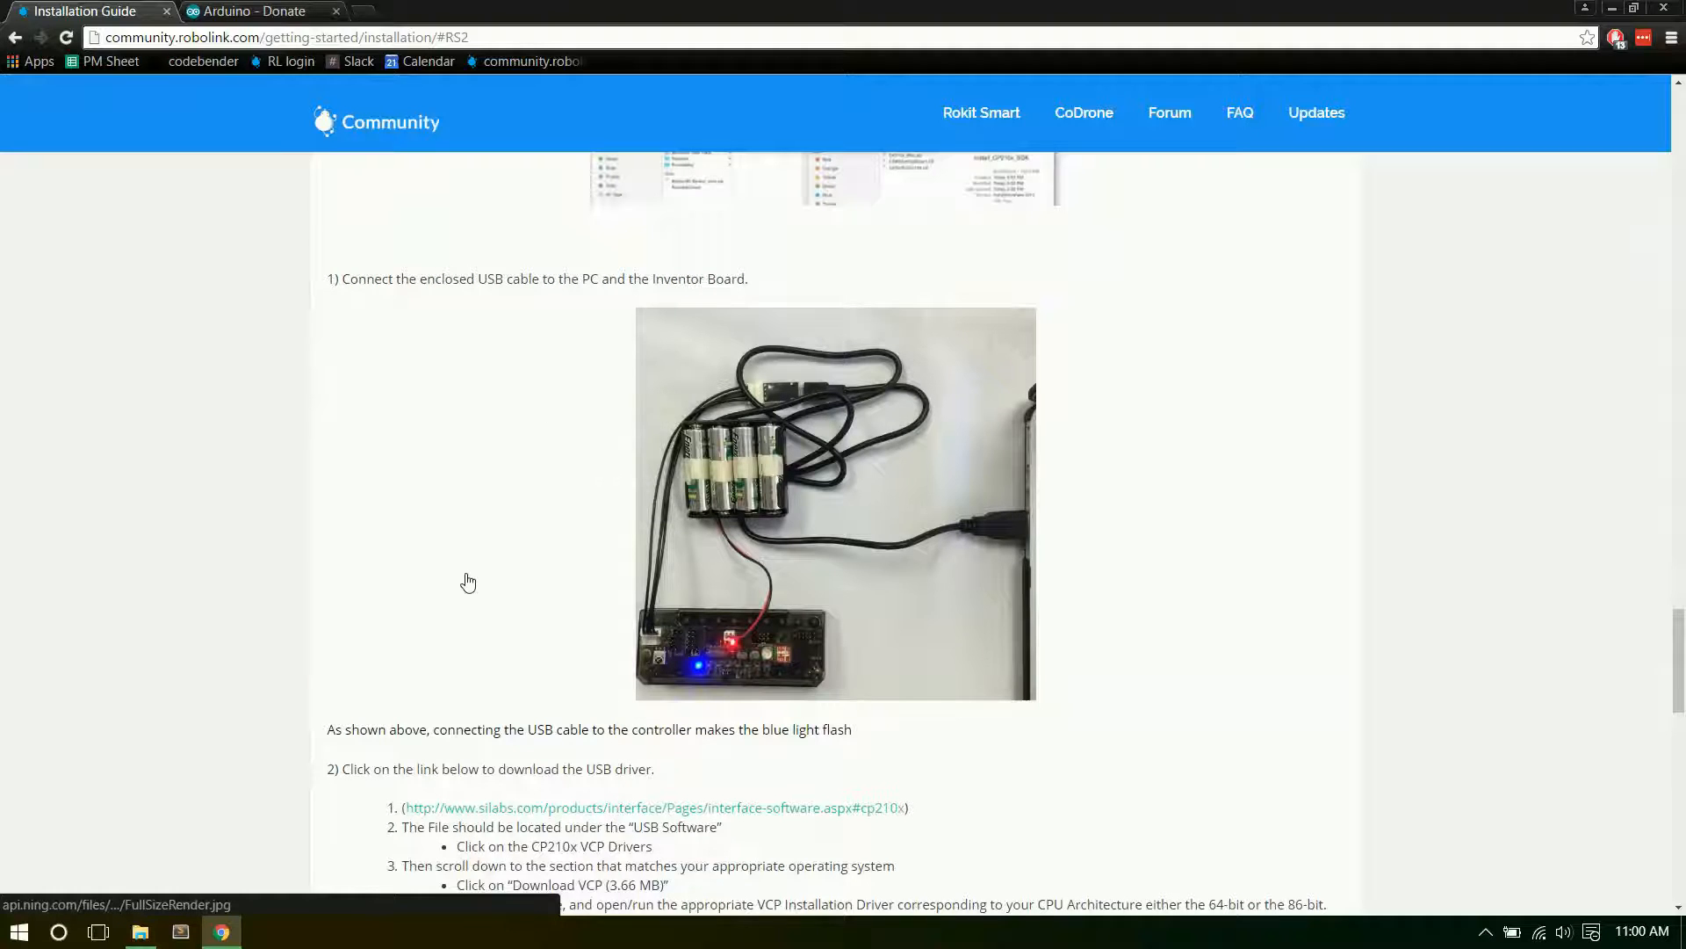
{"action": "mouse_move", "coordinate": [936, 516]}
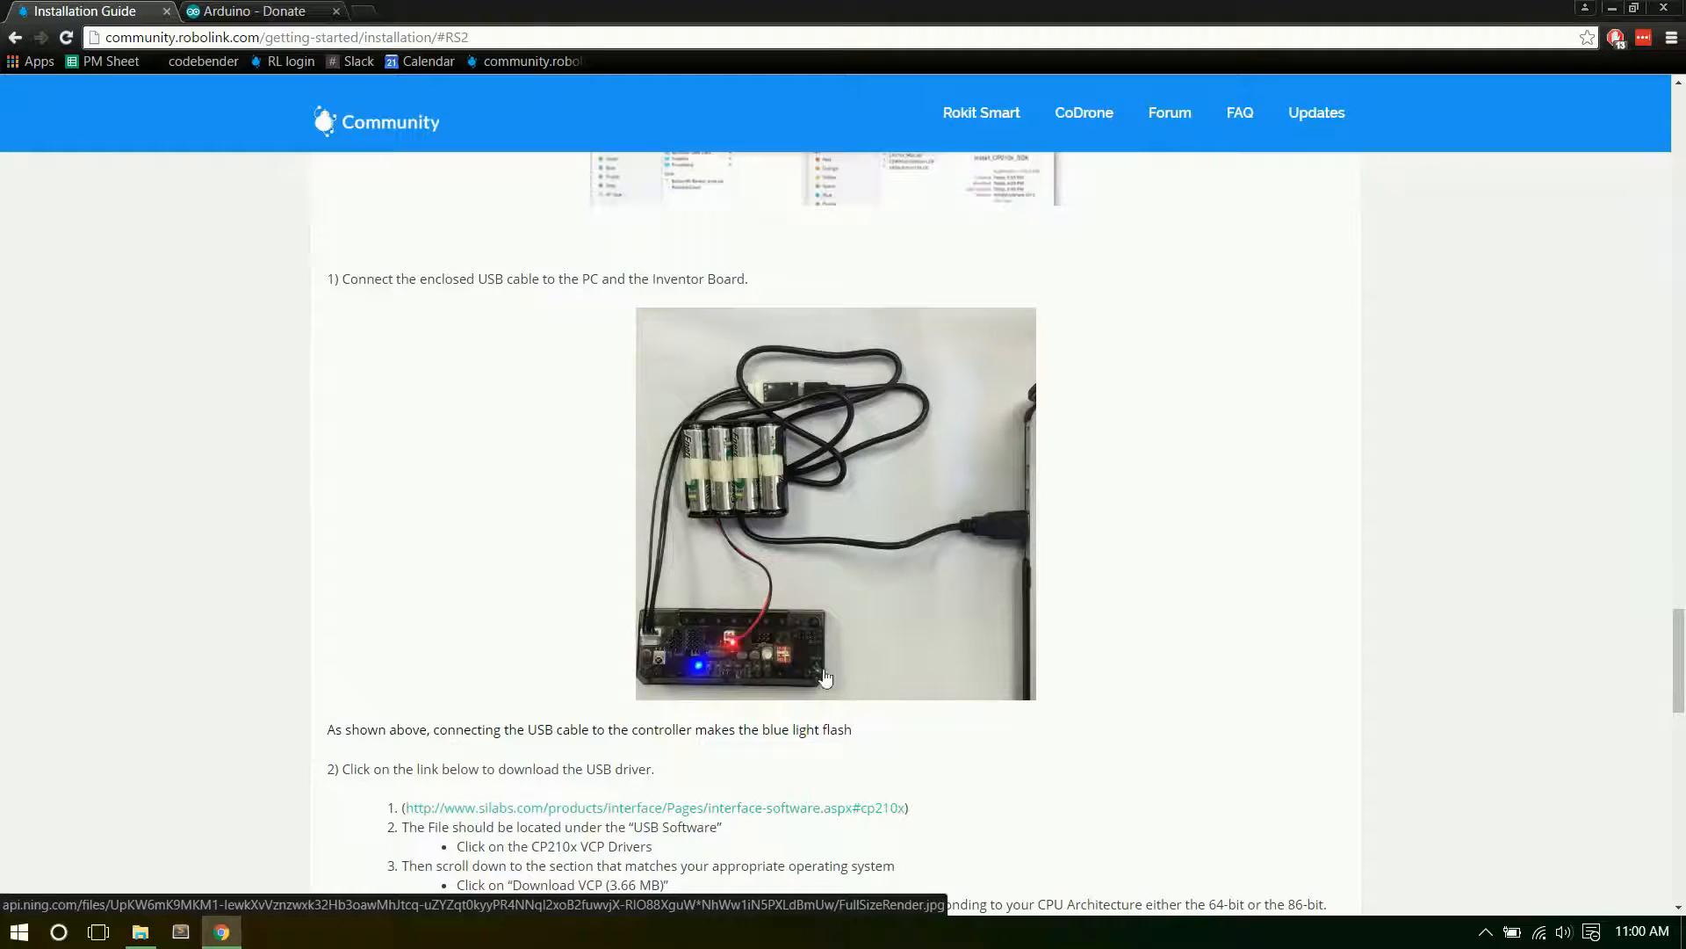
{"action": "mouse_move", "coordinate": [790, 686]}
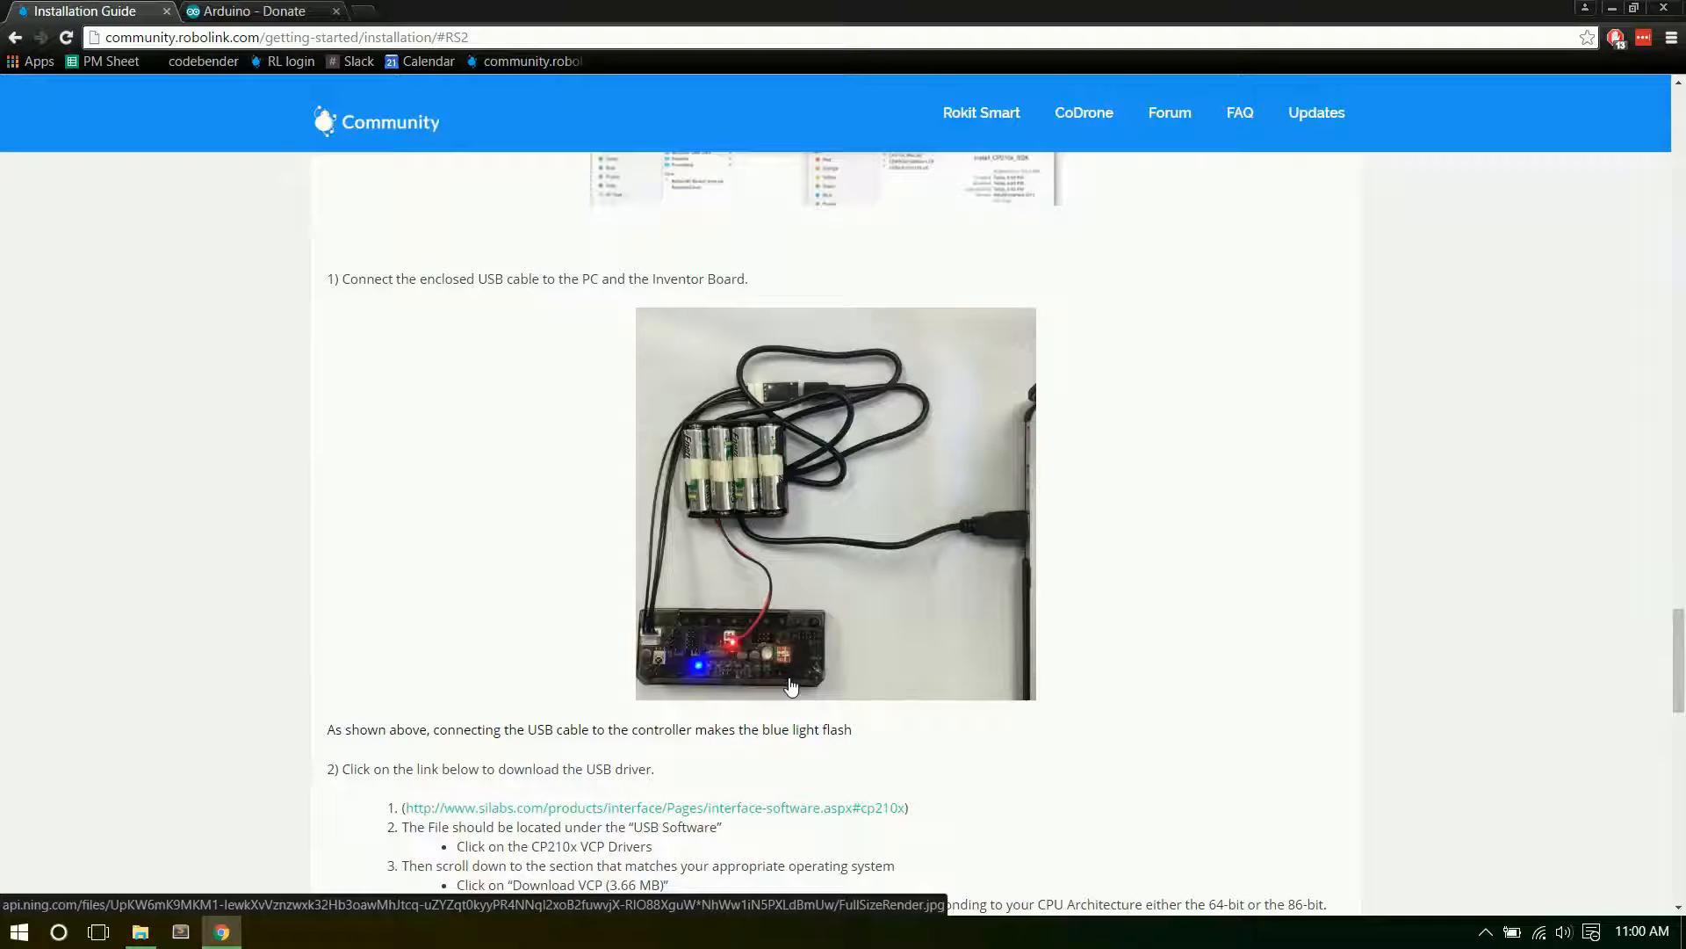
{"action": "mouse_move", "coordinate": [780, 591]}
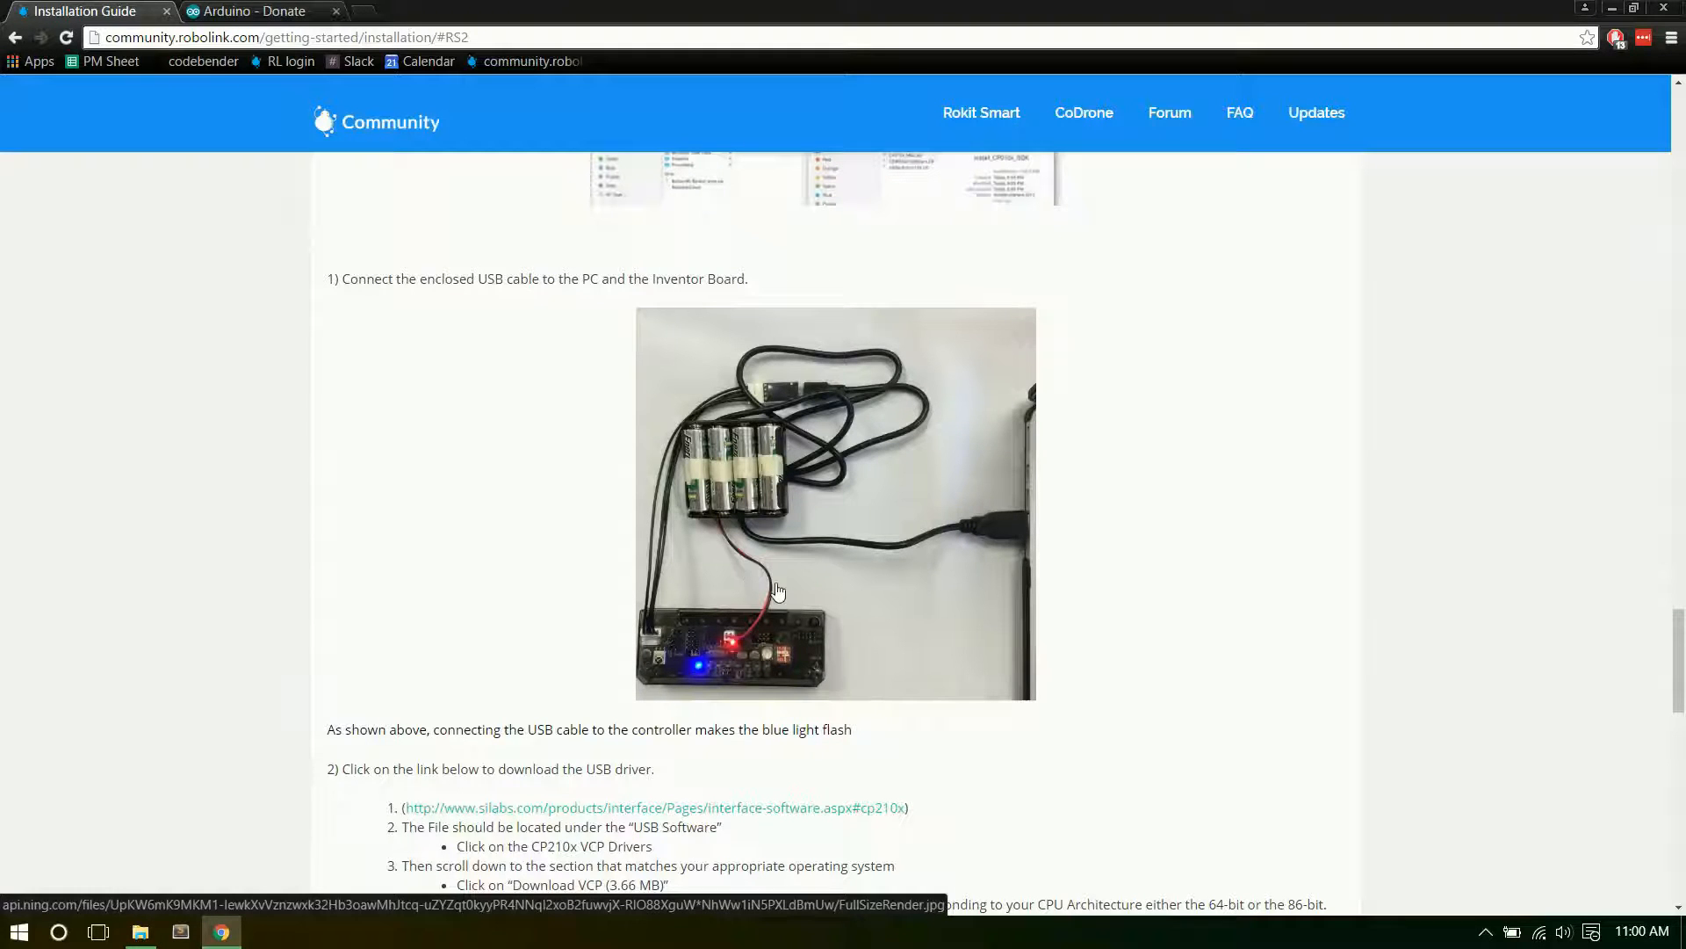
{"action": "mouse_move", "coordinate": [758, 681]}
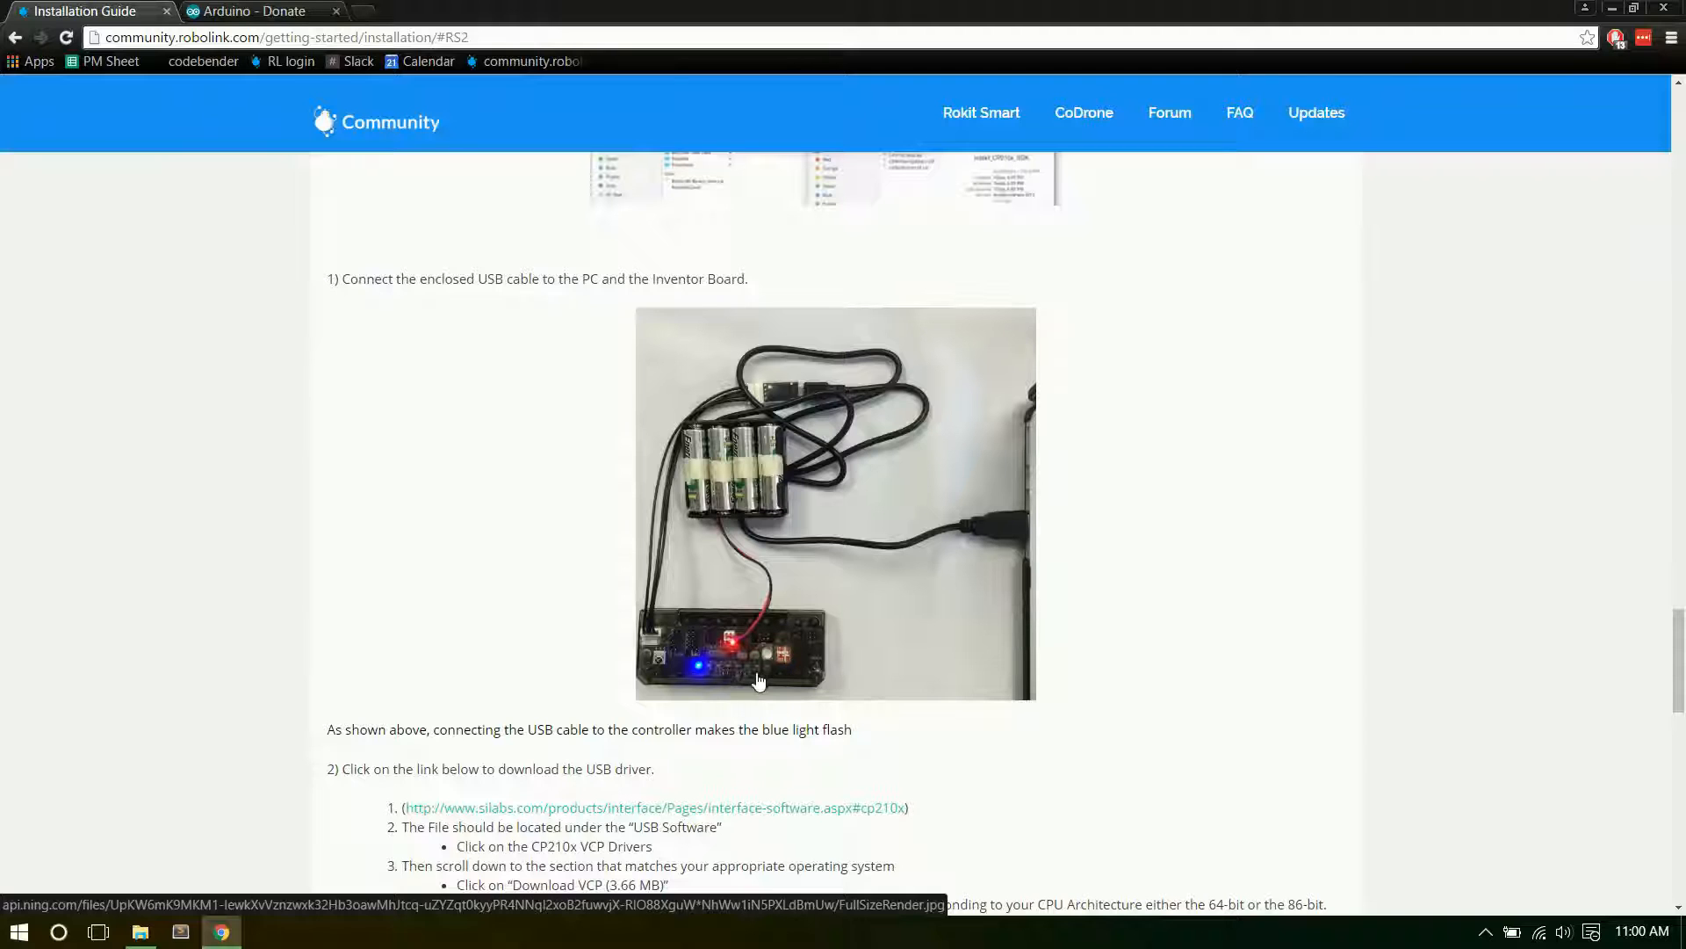
{"action": "mouse_move", "coordinate": [700, 666]}
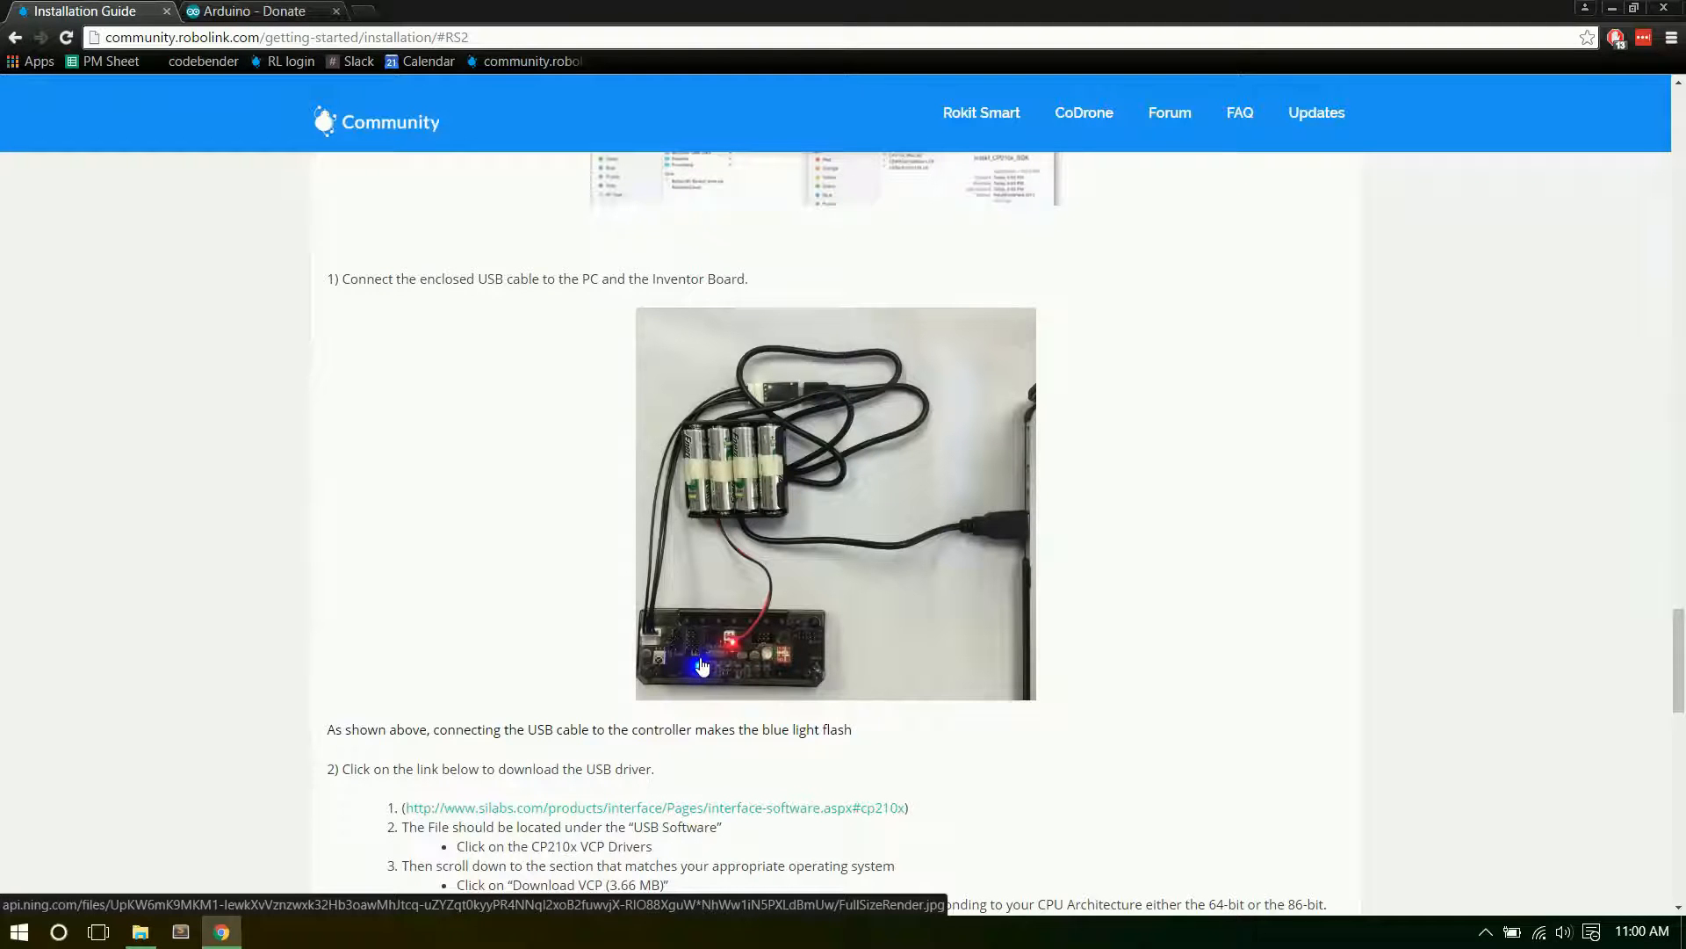
{"action": "mouse_move", "coordinate": [697, 673]}
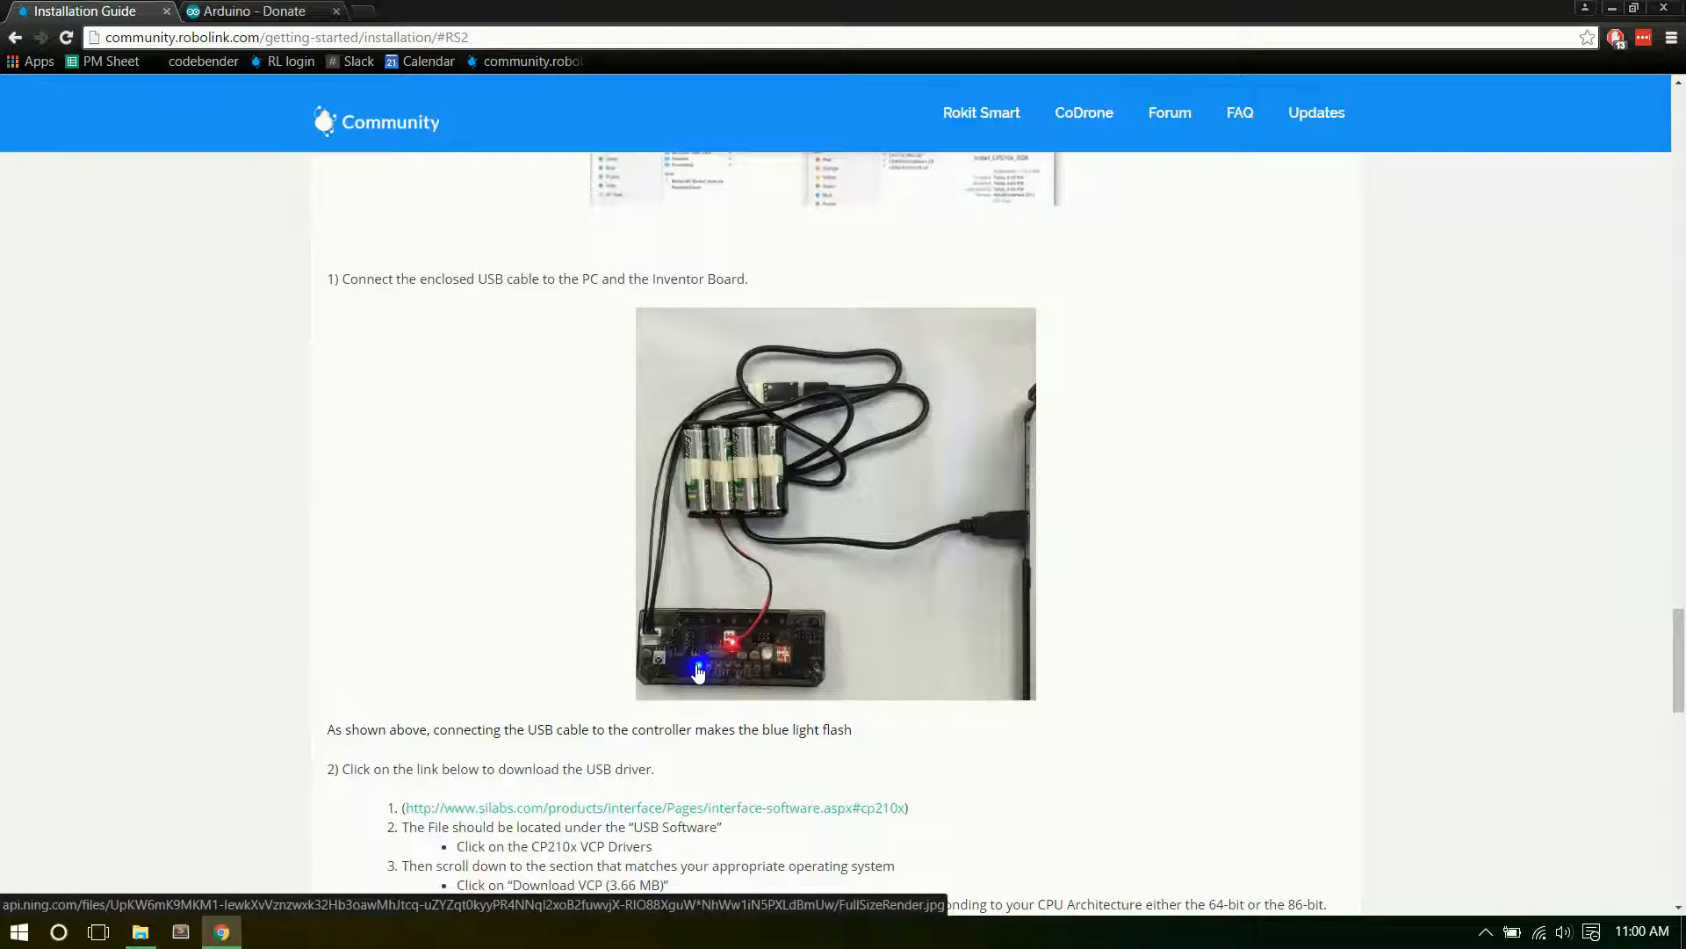
{"action": "scroll", "scroll_direction": "down", "scroll_amount": 3}
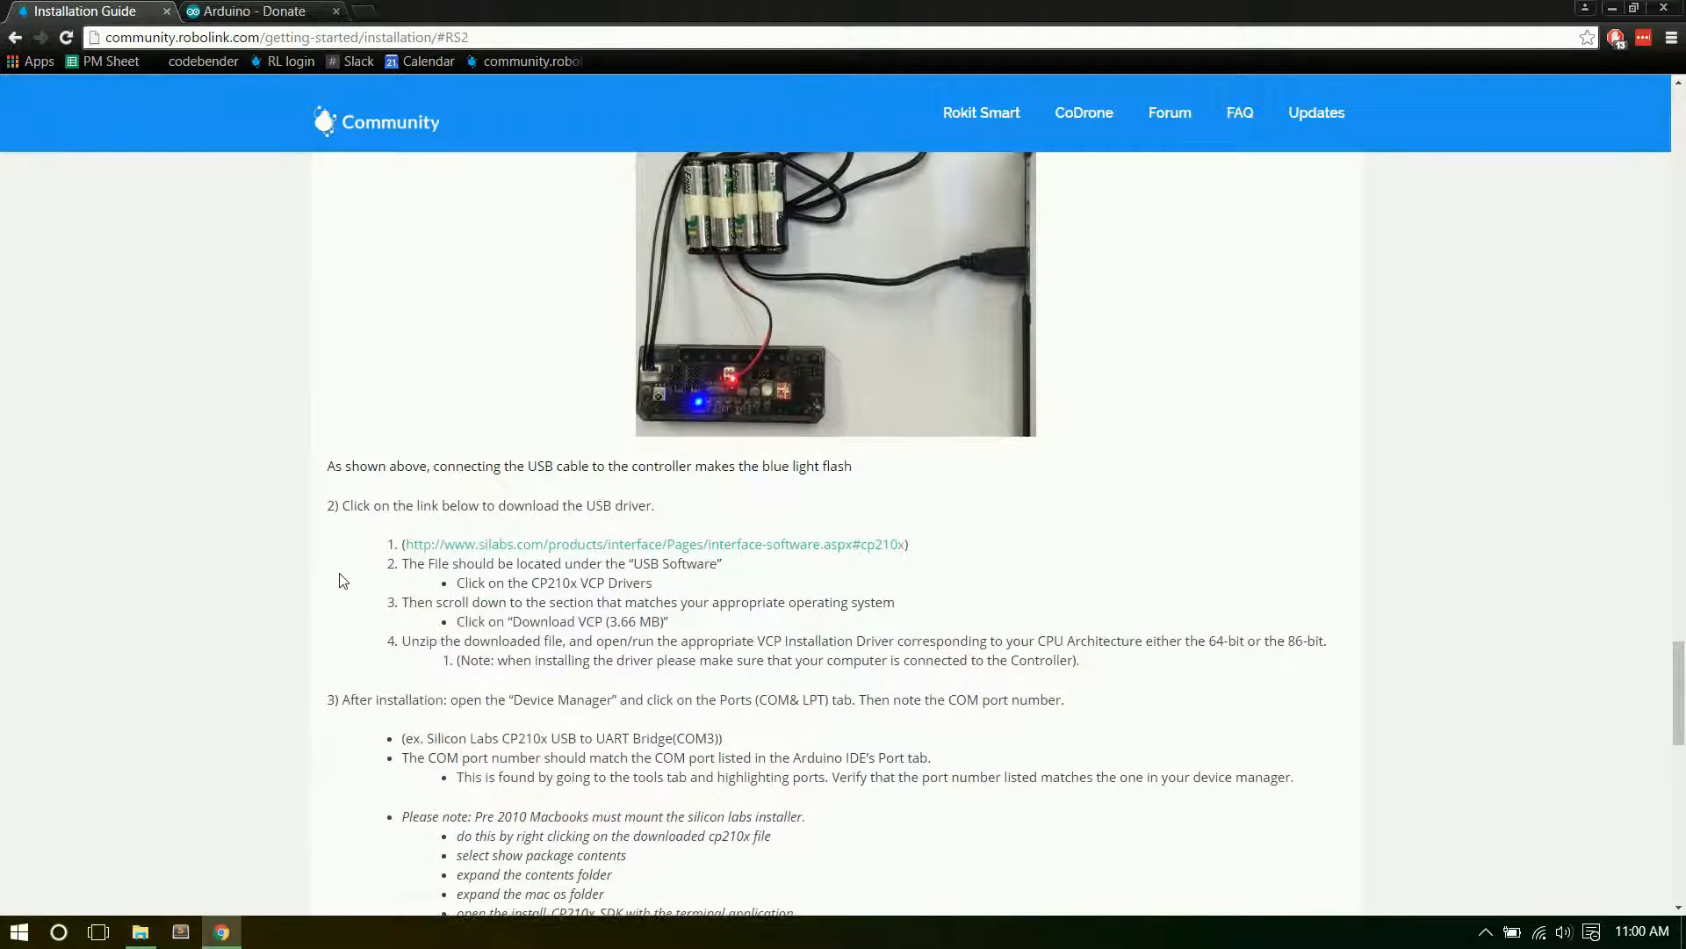
{"action": "scroll", "scroll_direction": "down", "scroll_amount": 3}
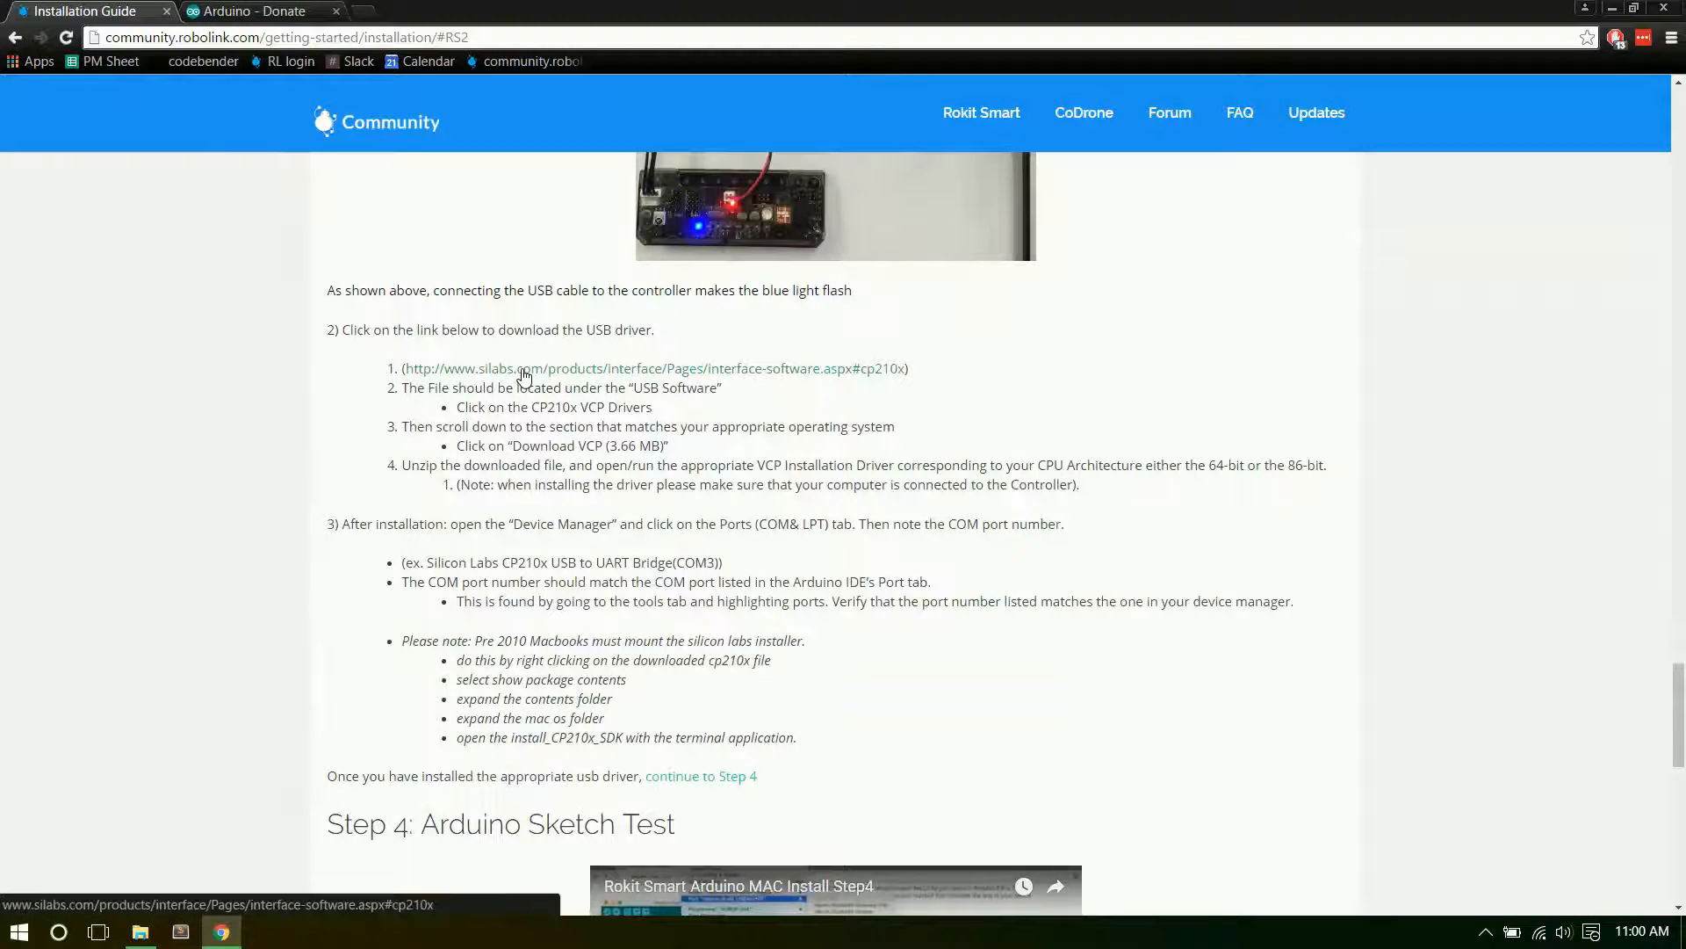
From the silabs.com link, download the CP210x Windows package and show CP210x_Windows in Downloads.
{"action": "left_click", "coordinate": [654, 368]}
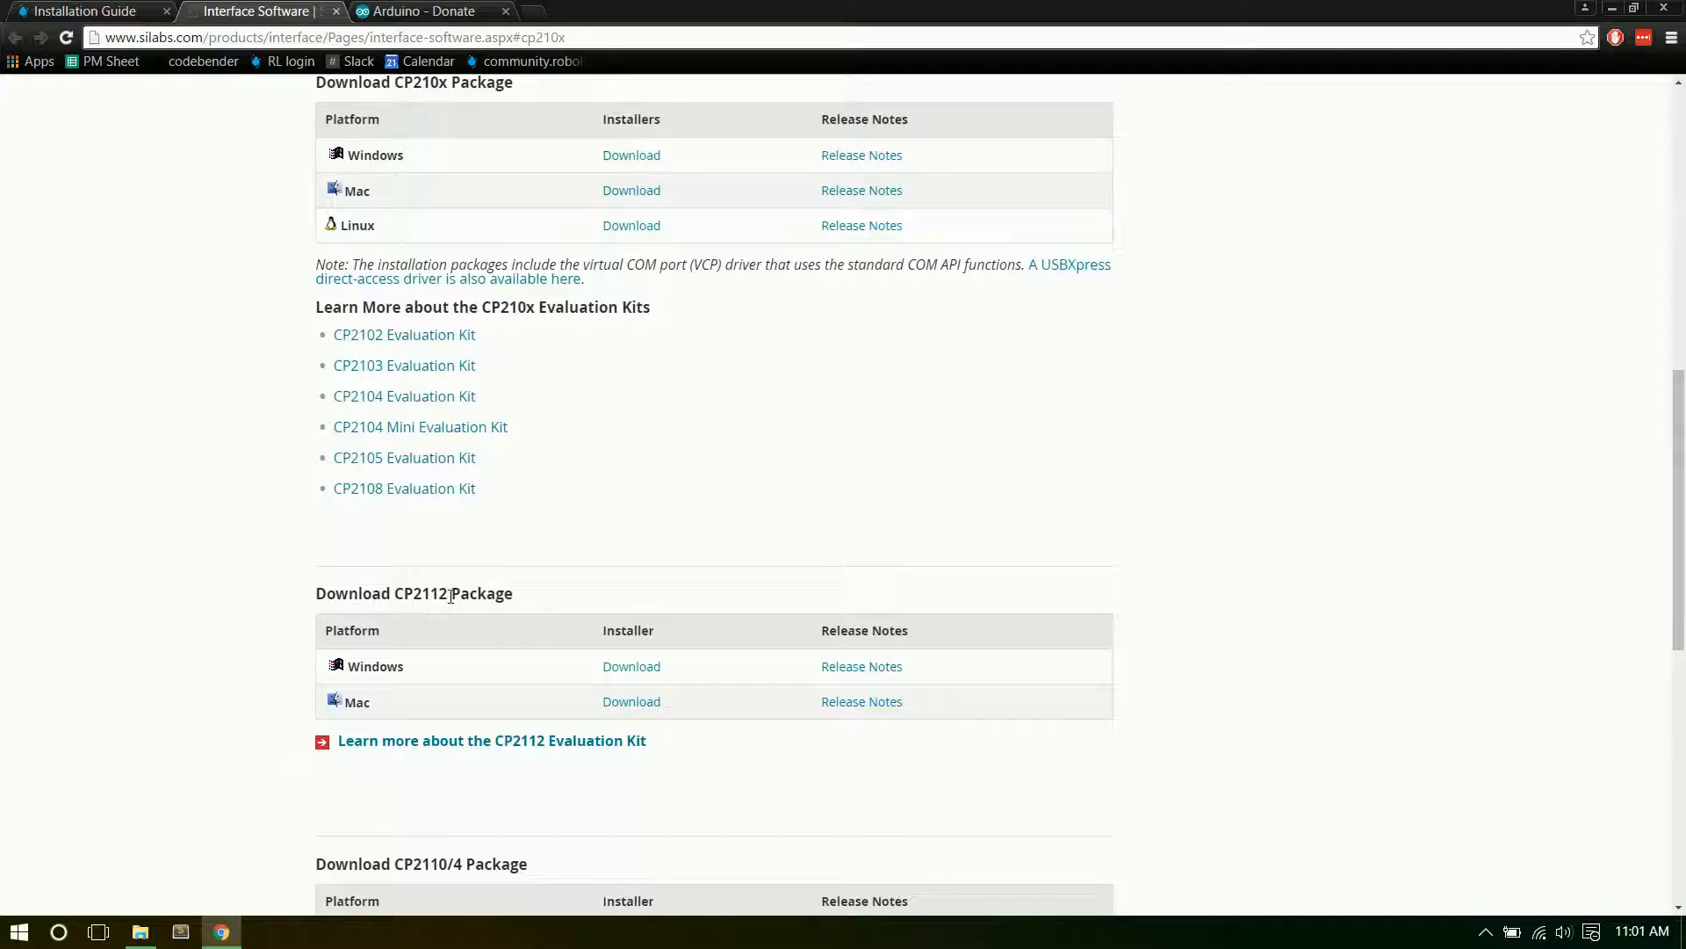
{"action": "double_click", "coordinate": [379, 82]}
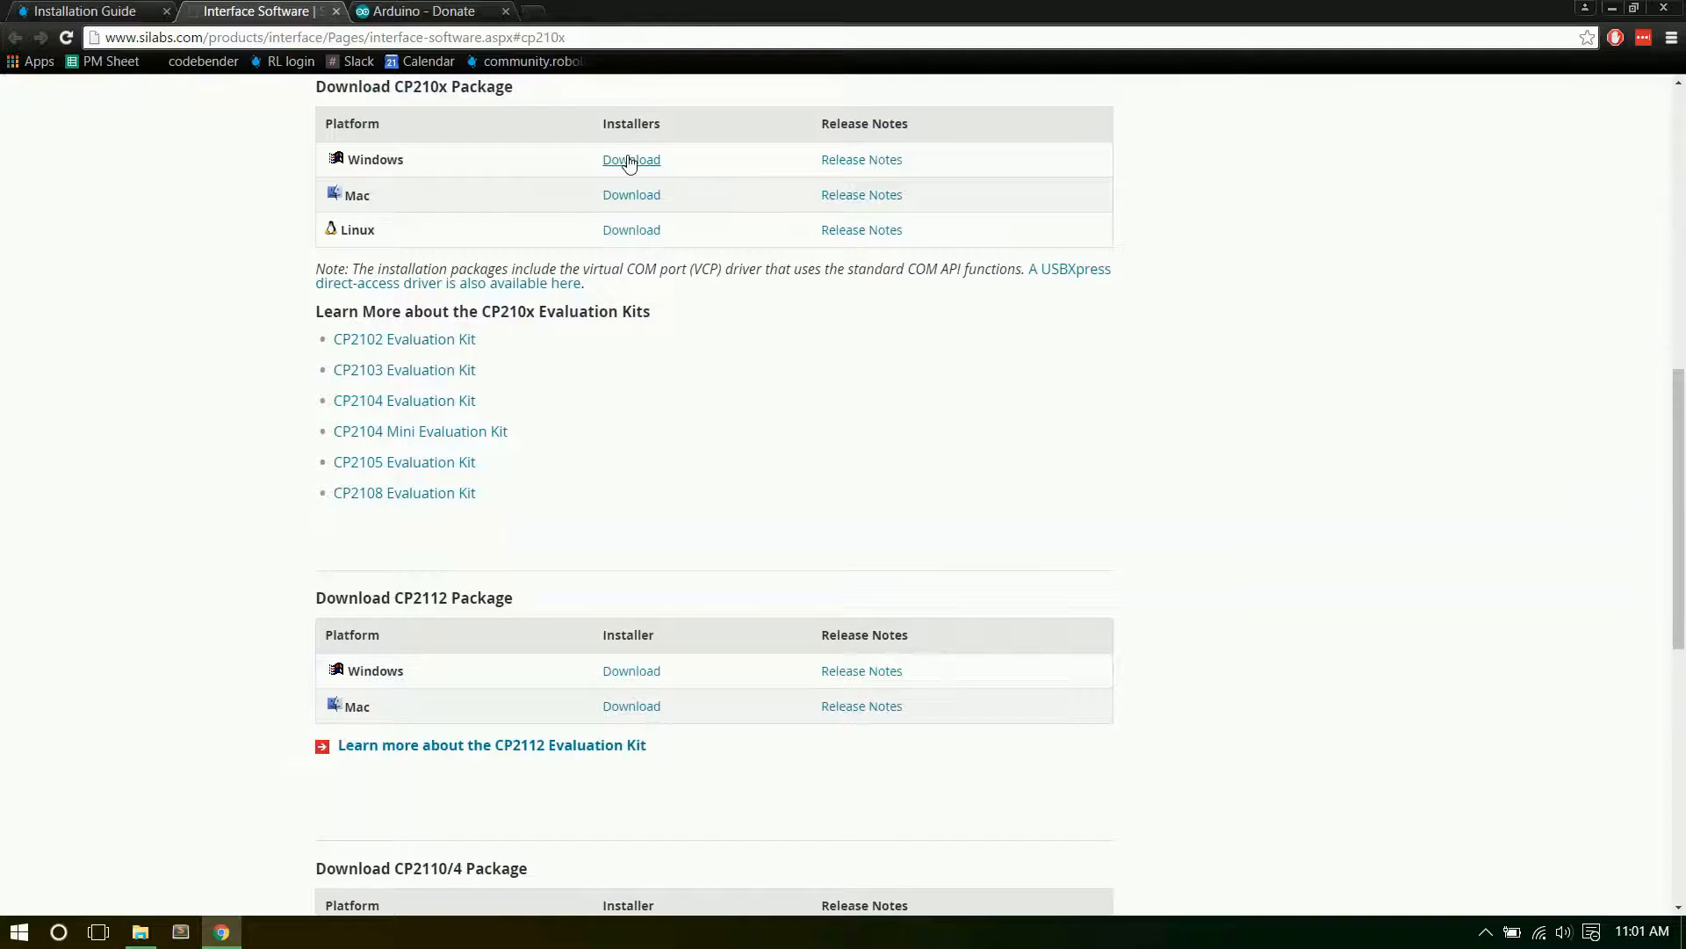
{"action": "left_click", "coordinate": [631, 159]}
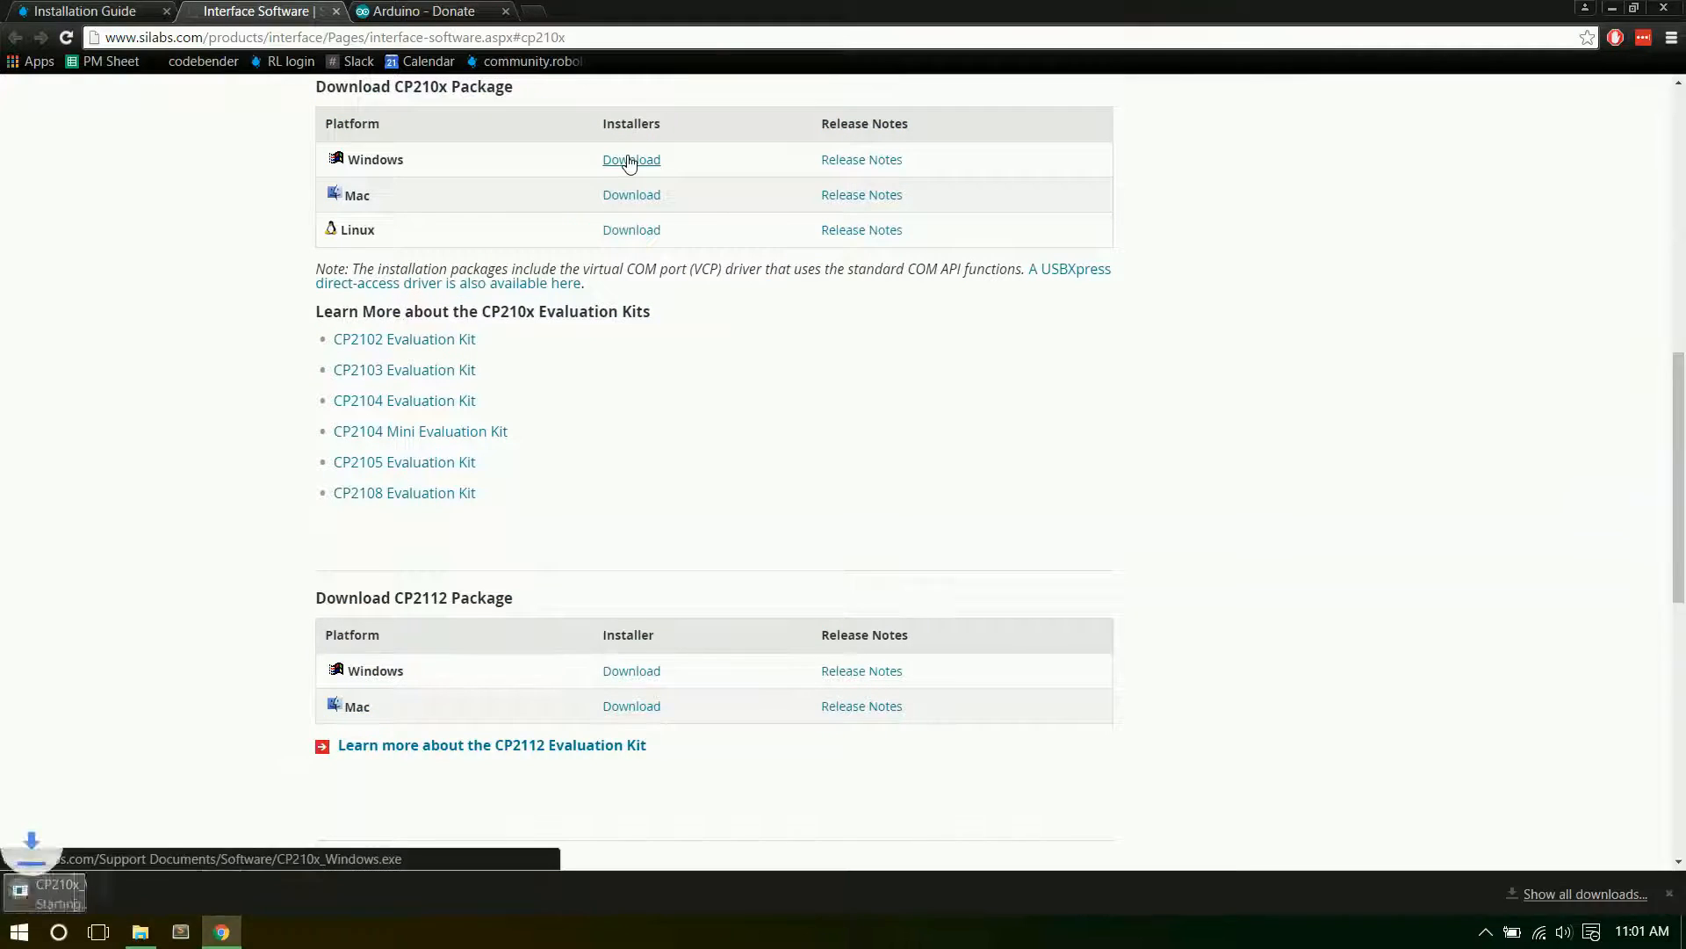
{"action": "left_click", "coordinate": [139, 931]}
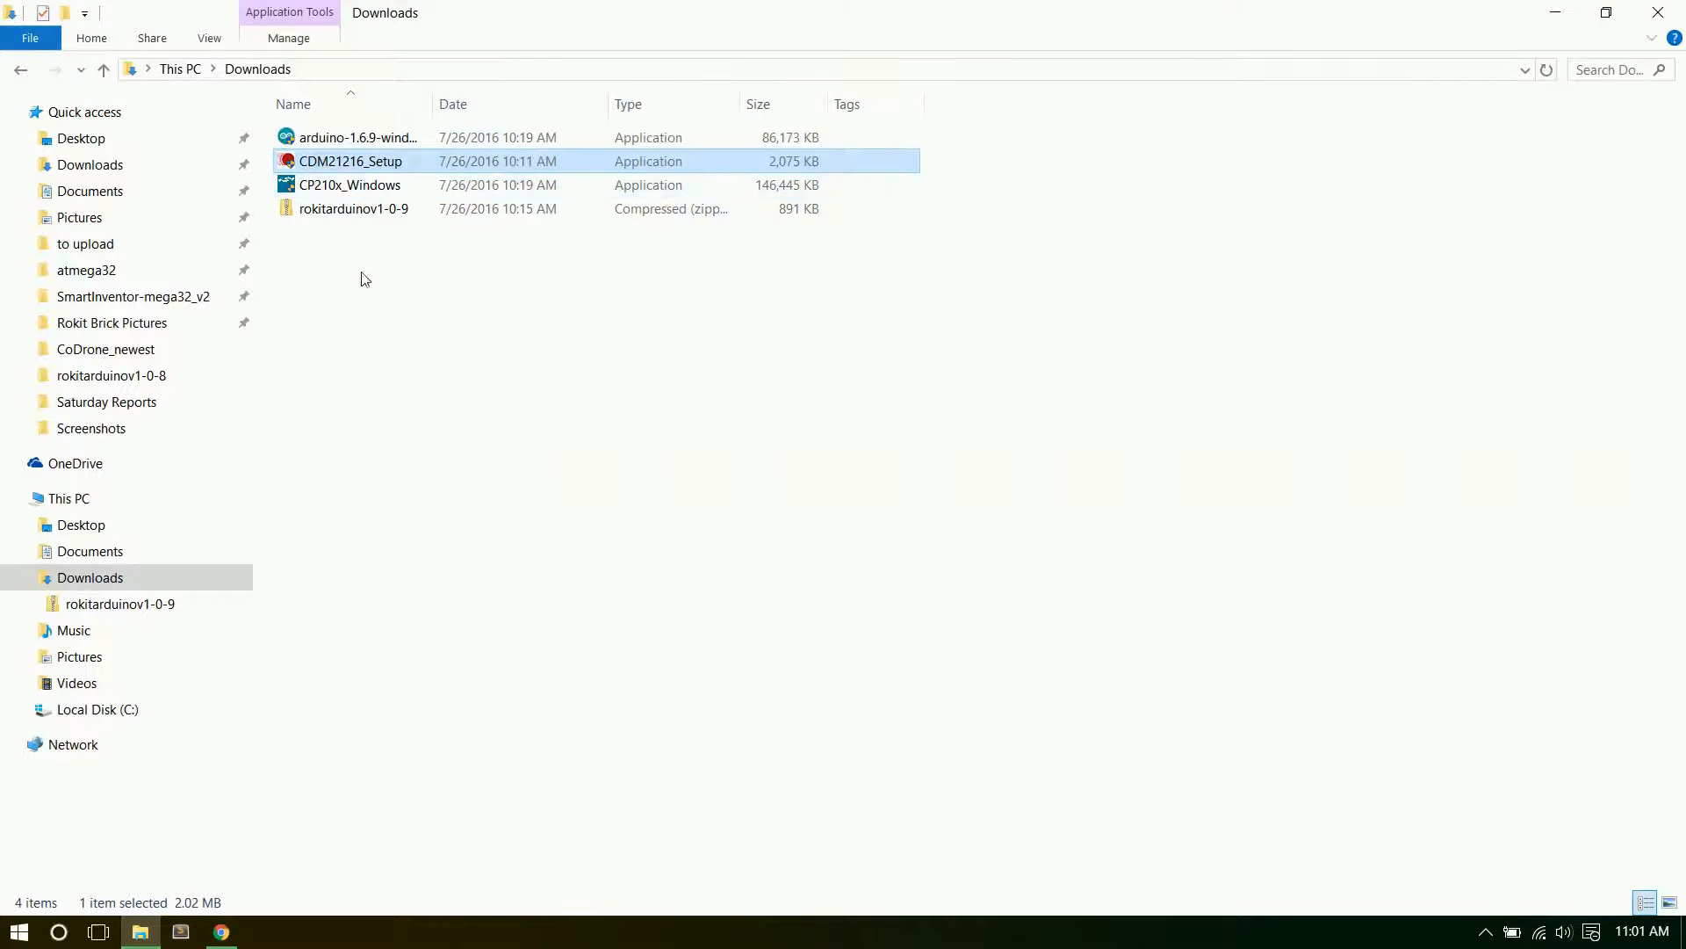
Launch CP210x_Windows from Downloads and let InstallAnywhere prepare the installer.
{"action": "left_click", "coordinate": [350, 184]}
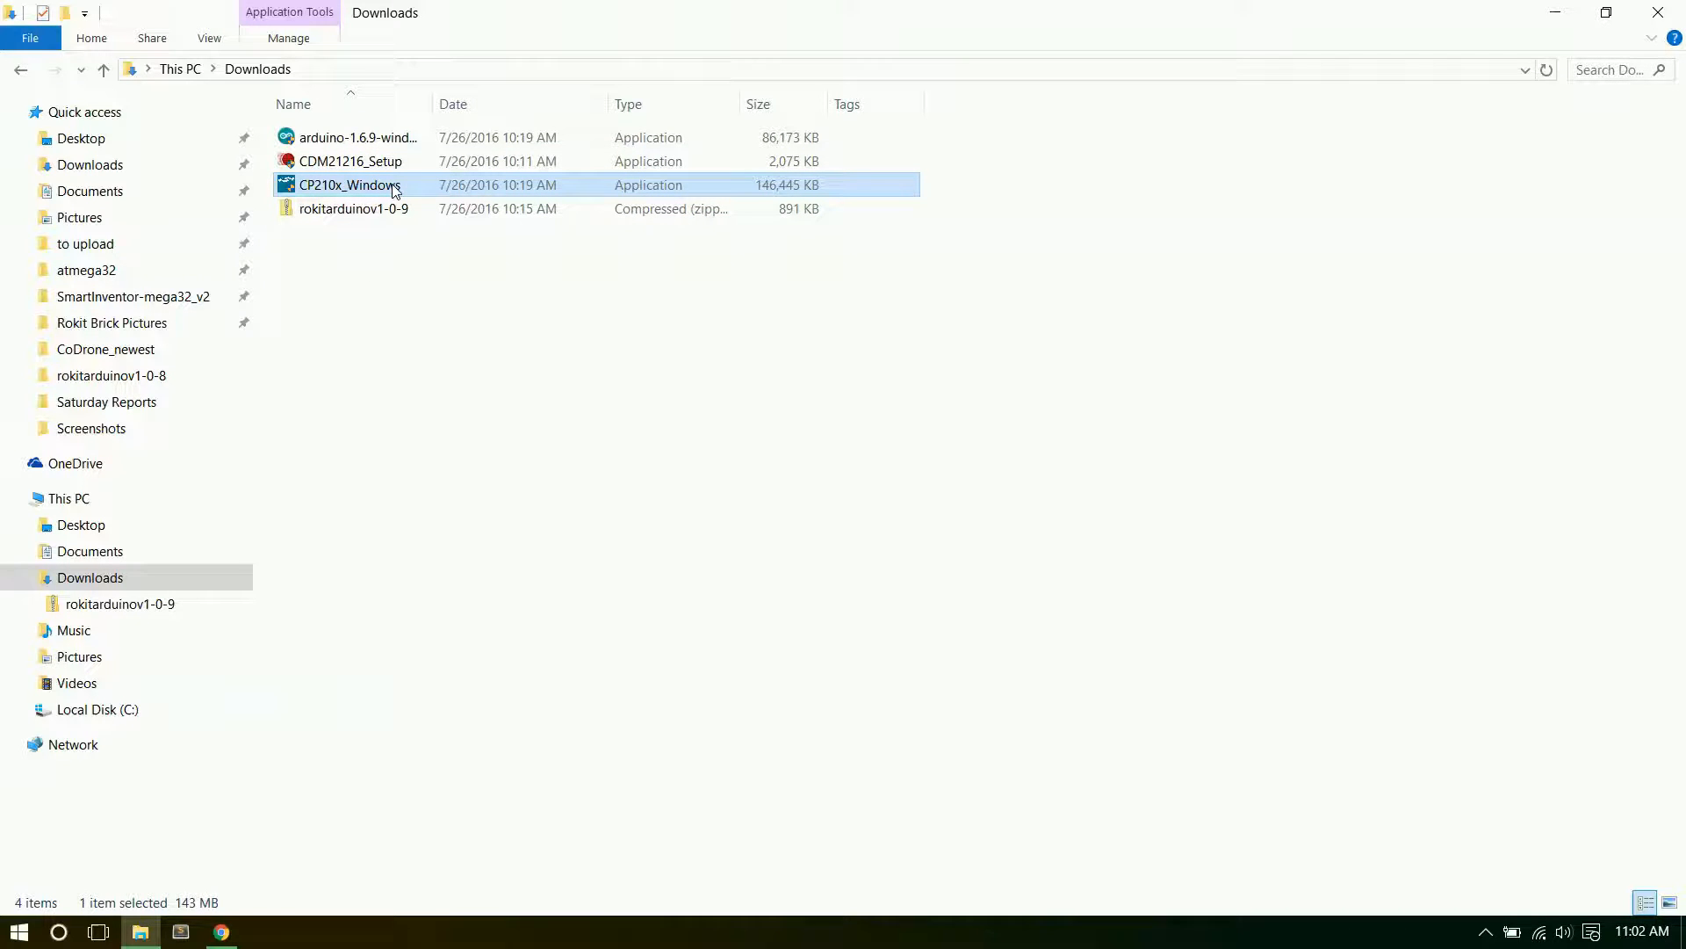
{"action": "double_click", "coordinate": [349, 183]}
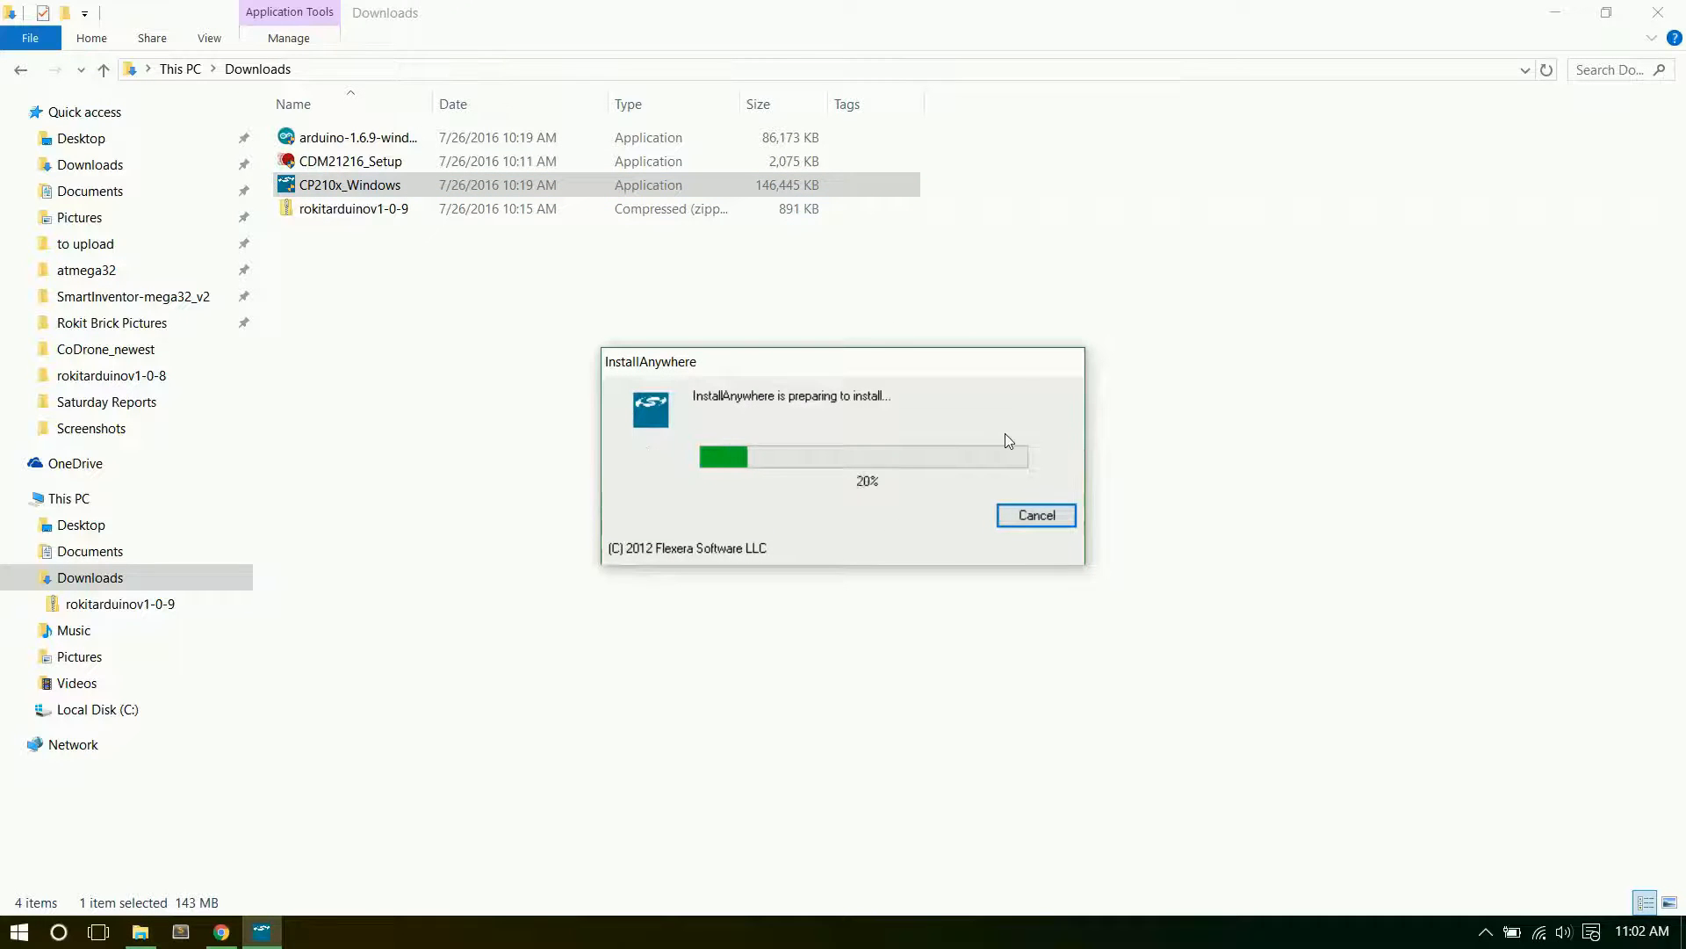
{"action": "left_click", "coordinate": [1035, 514]}
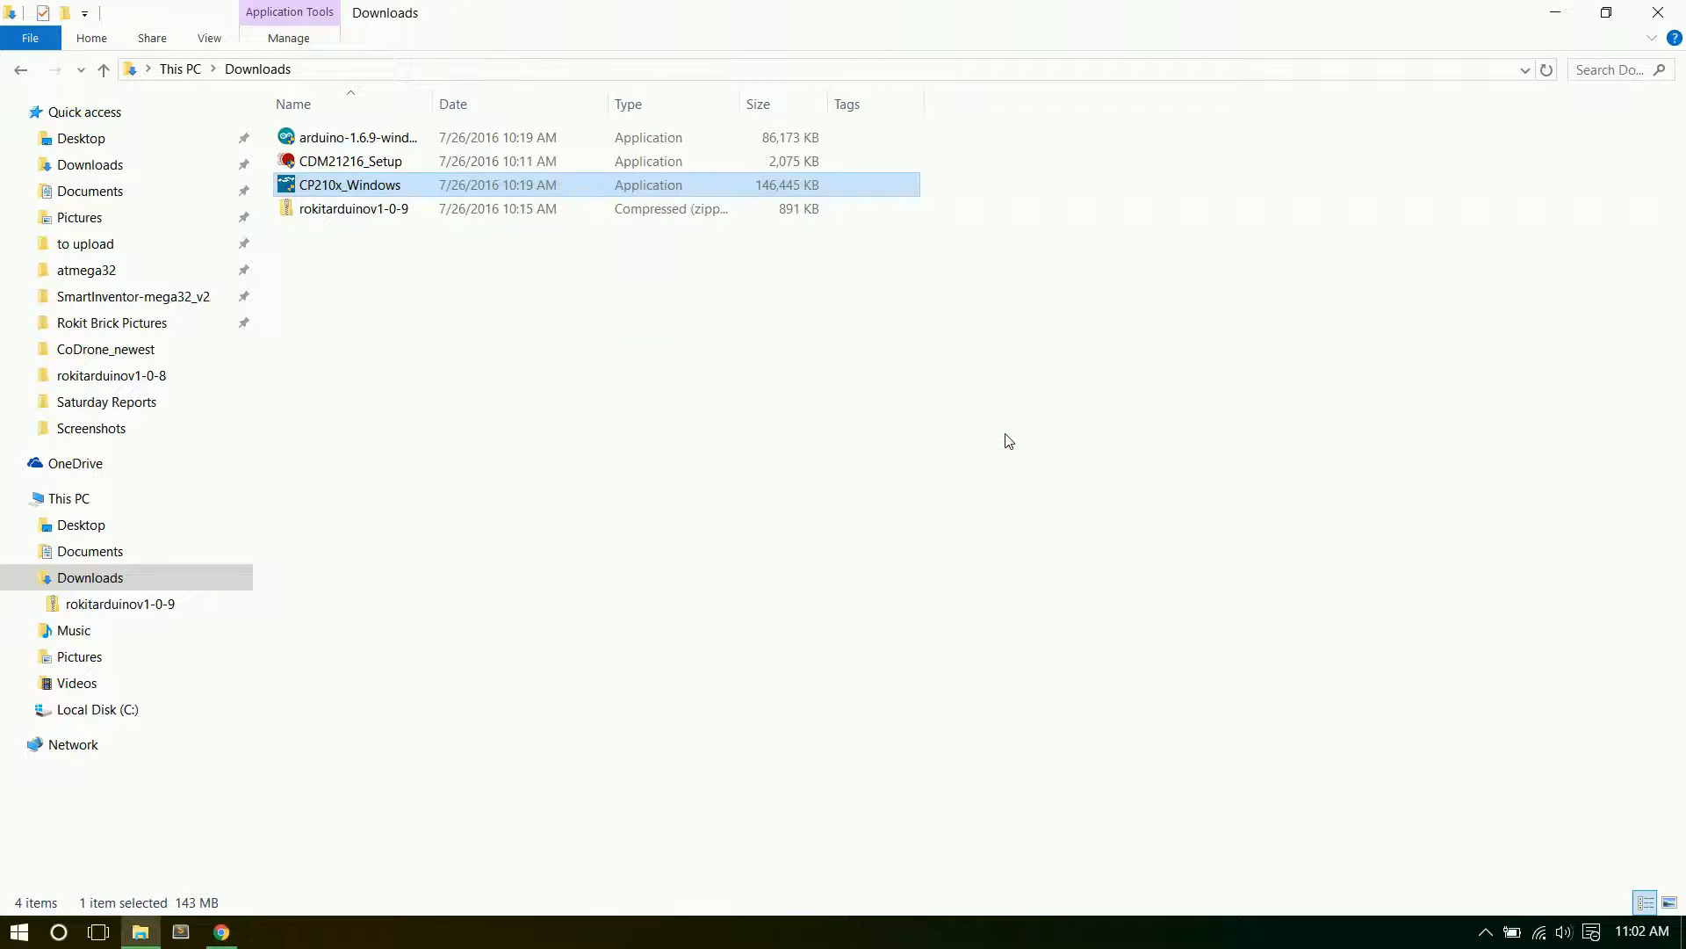
Move past the release notes and accept the CP210x SDK license terms.
{"action": "double_click", "coordinate": [350, 184]}
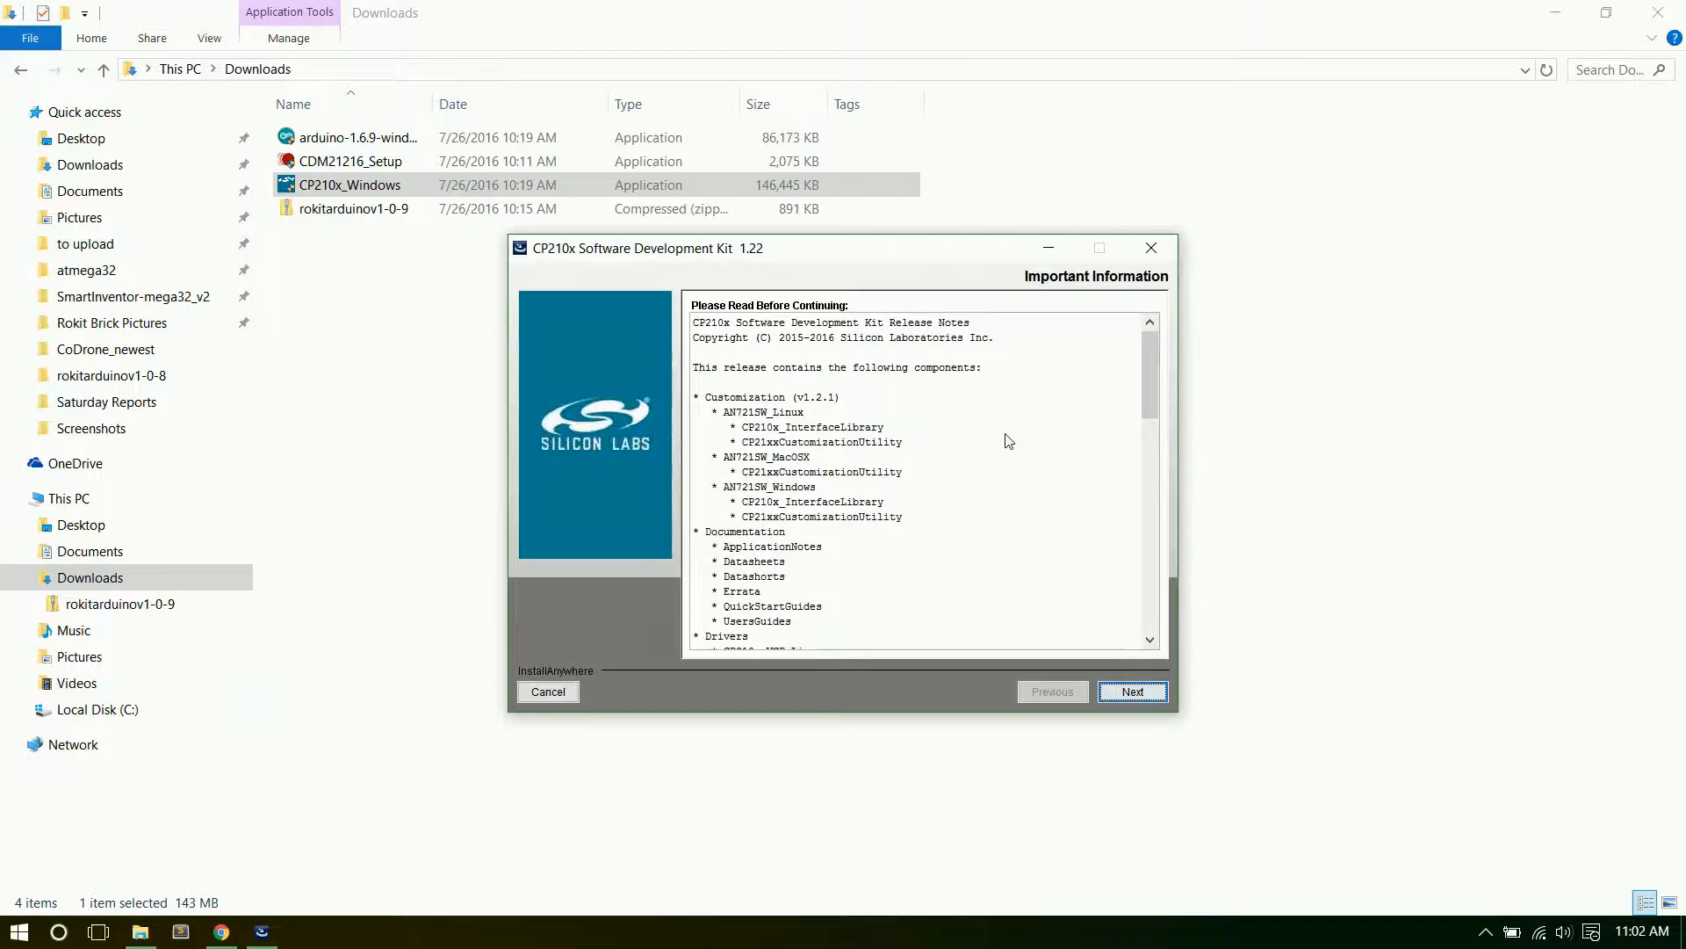
{"action": "scroll", "scroll_direction": "down", "scroll_amount": 3}
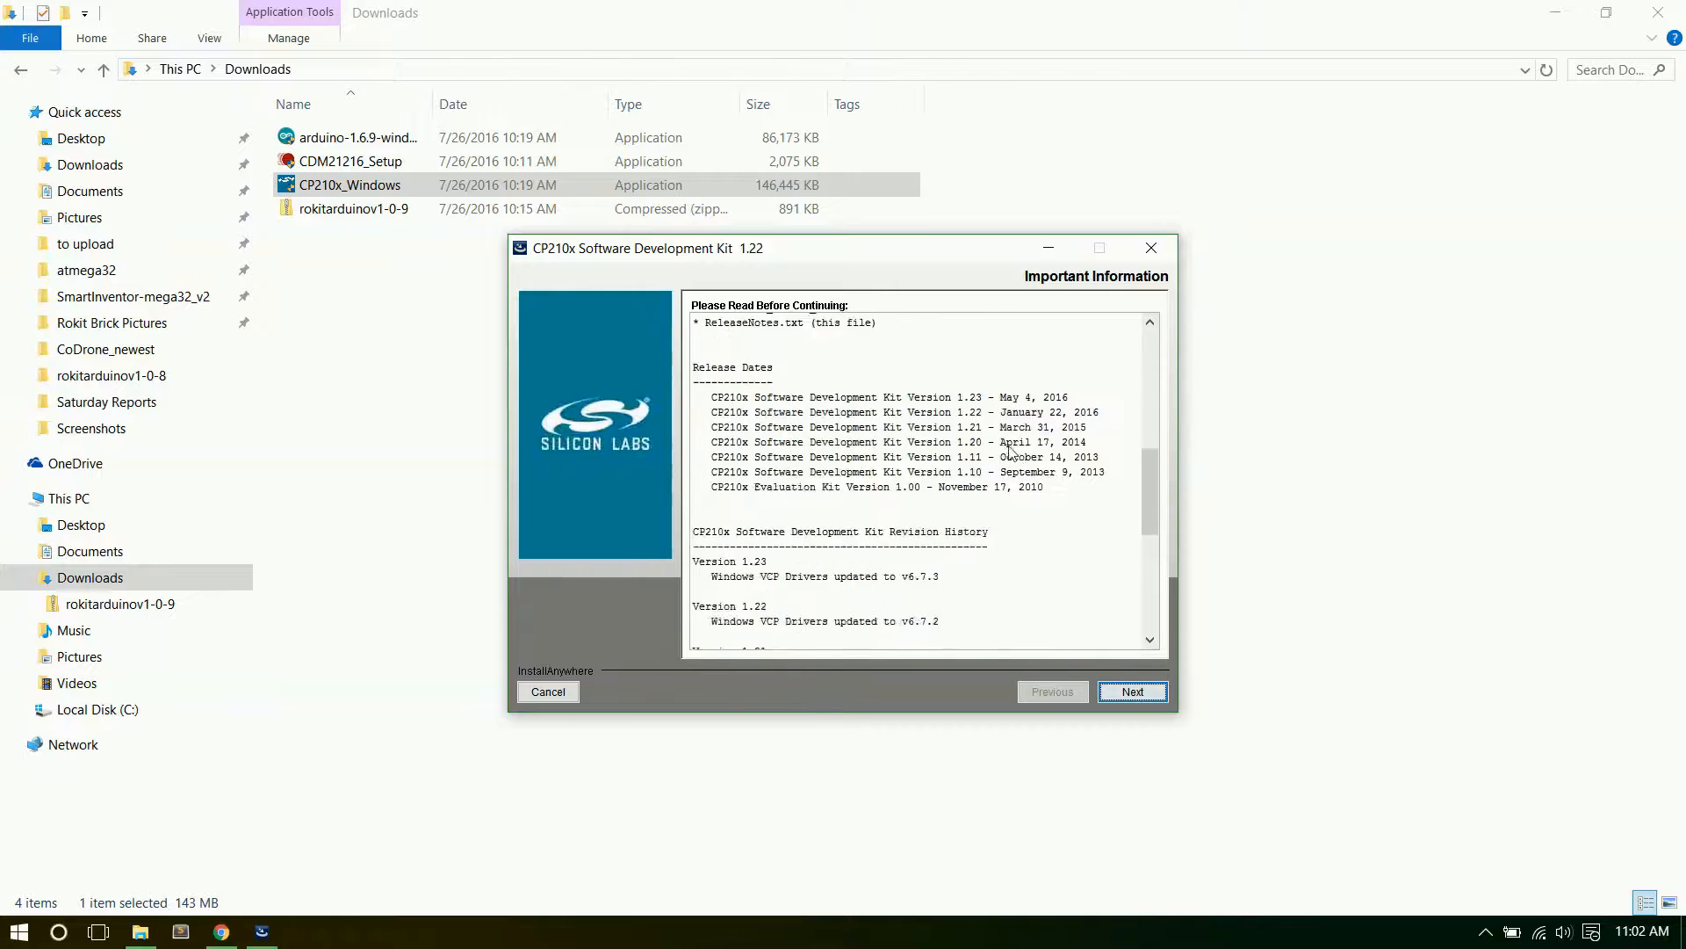
{"action": "left_click", "coordinate": [1132, 691]}
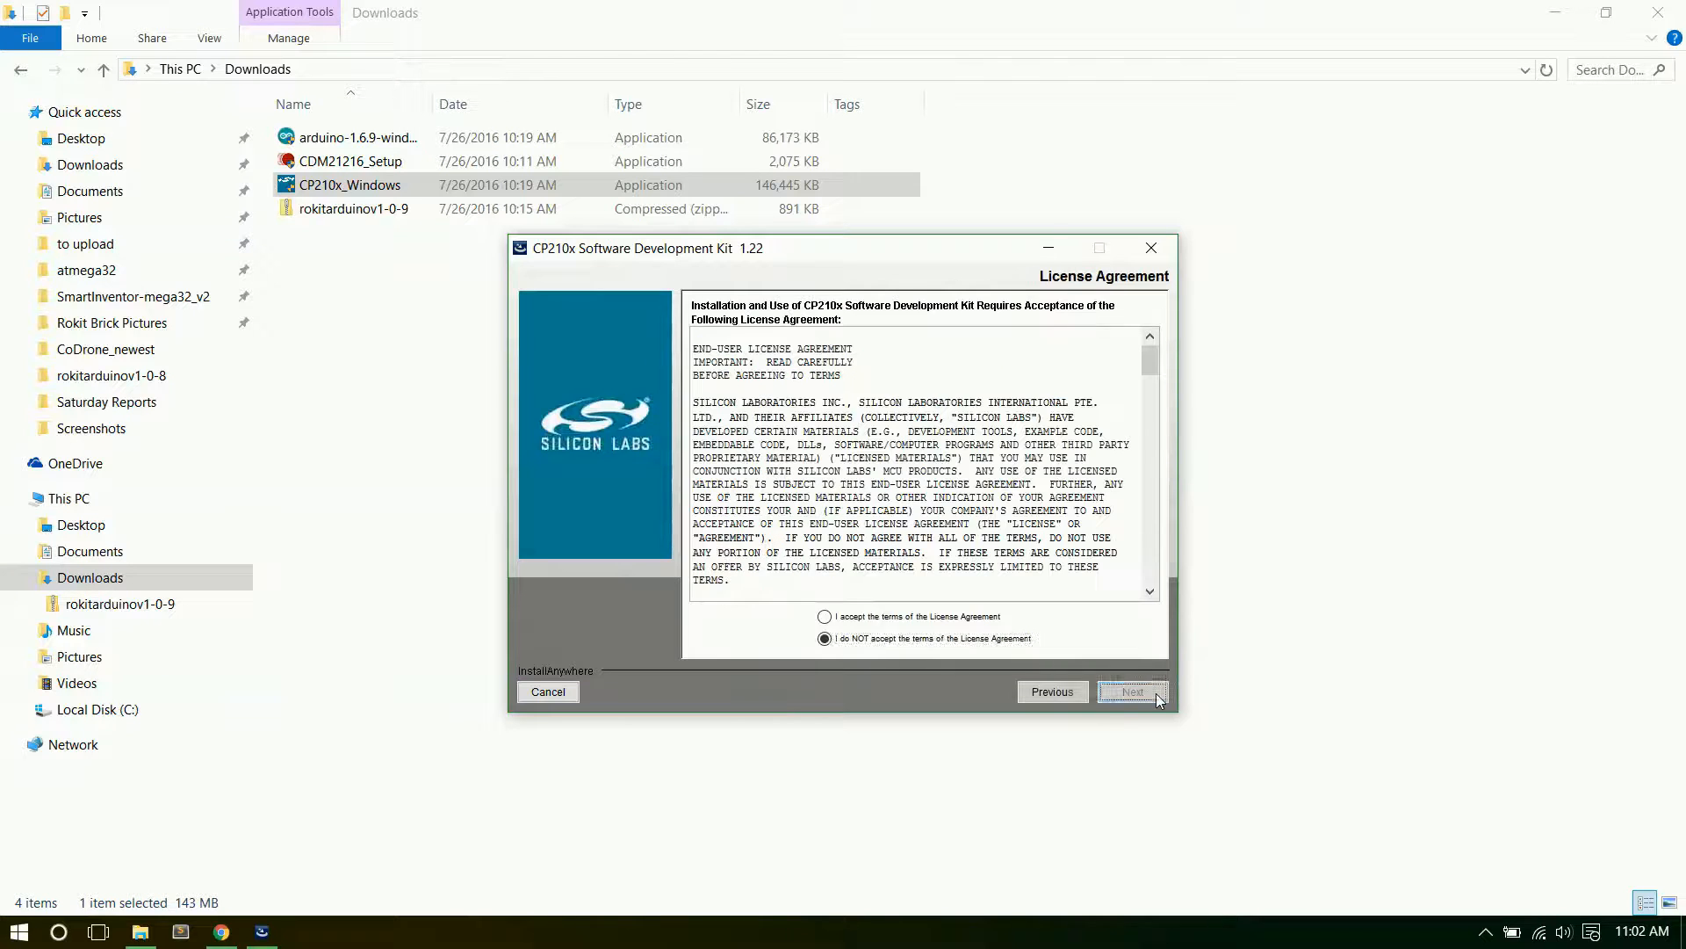
{"action": "left_click", "coordinate": [824, 617]}
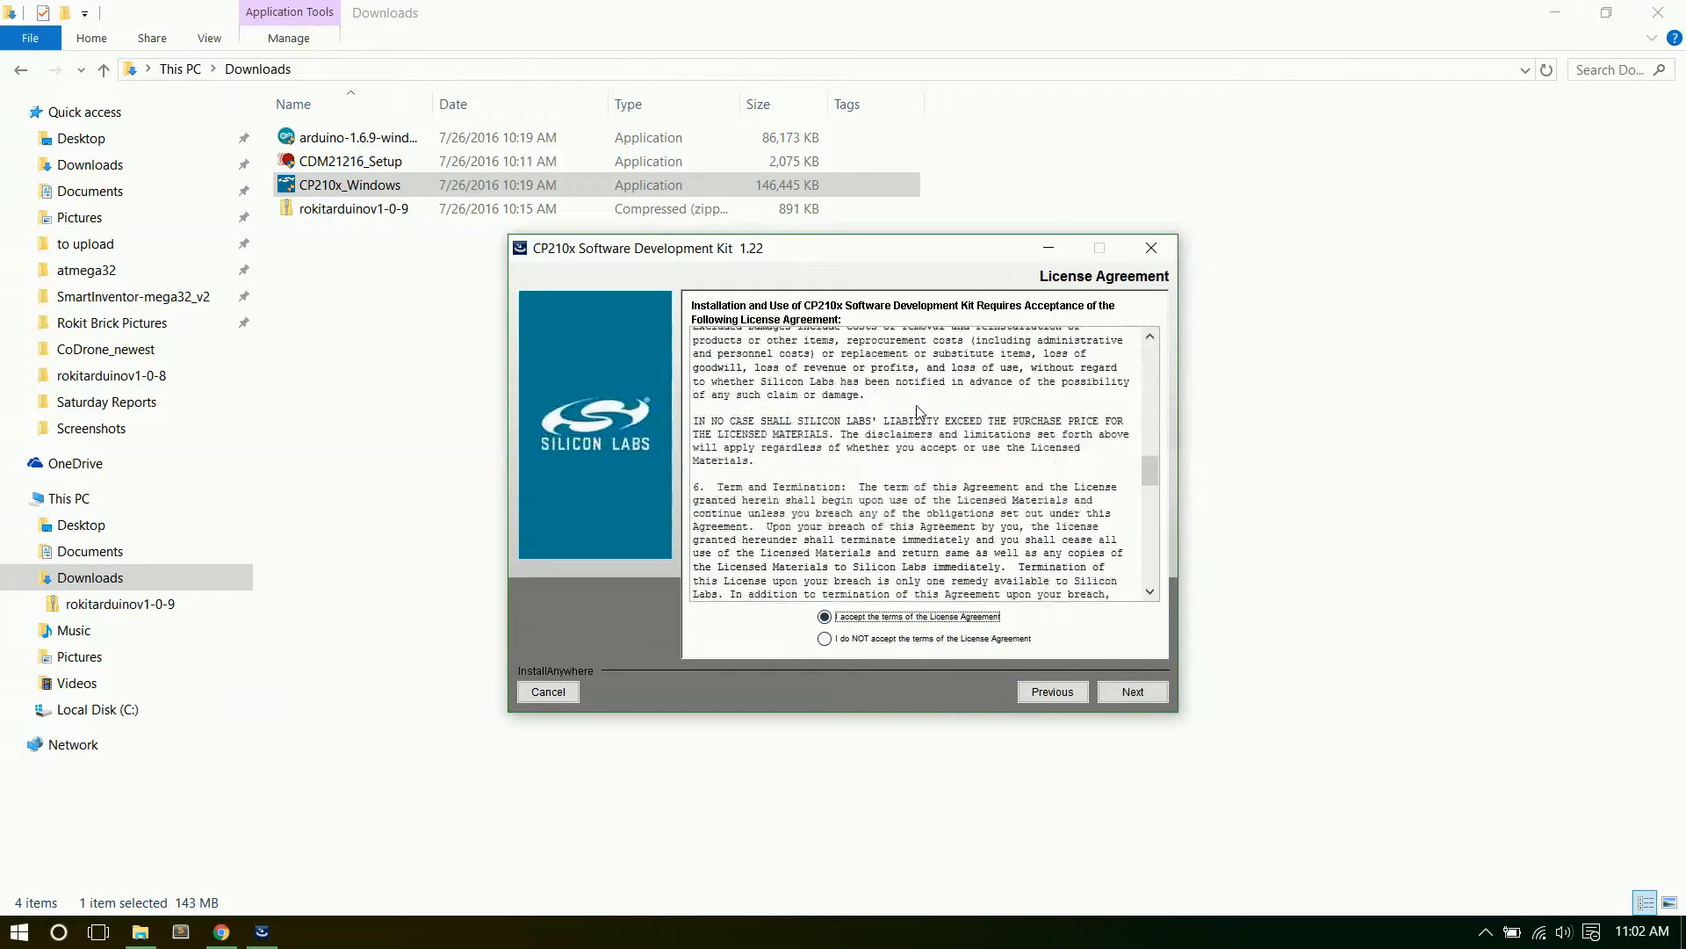
Keep the default C:\SiliconLabs\MCU folder and confirm replacing the existing install location.
{"action": "left_click", "coordinate": [1131, 691]}
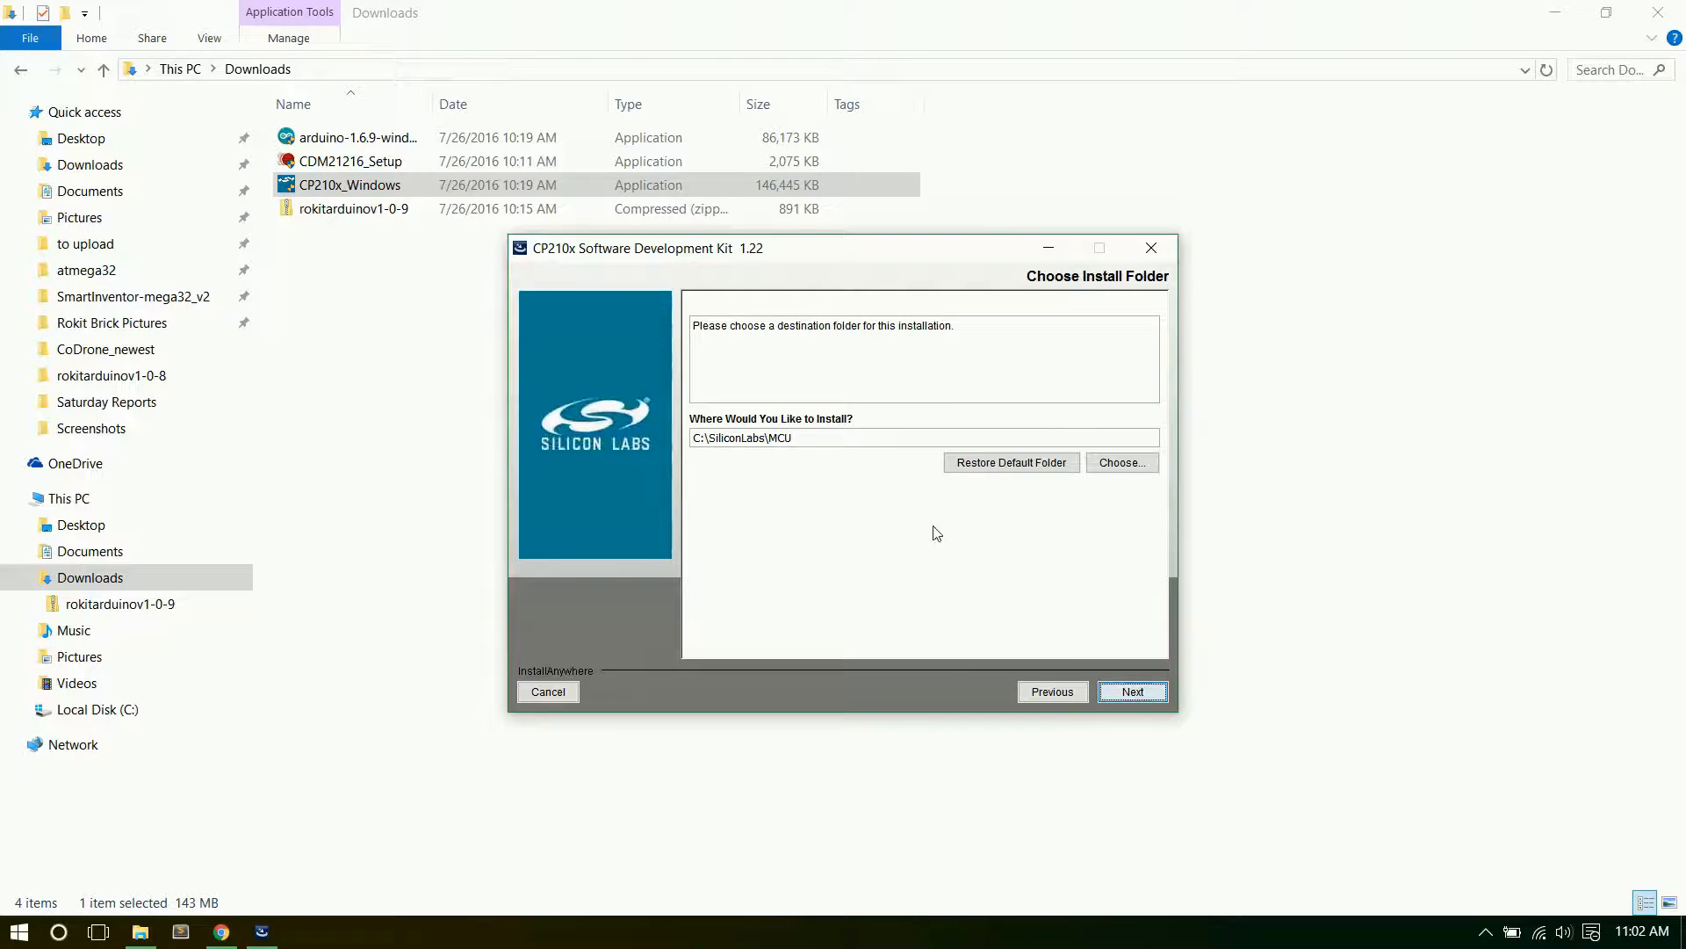
{"action": "mouse_move", "coordinate": [1164, 657]}
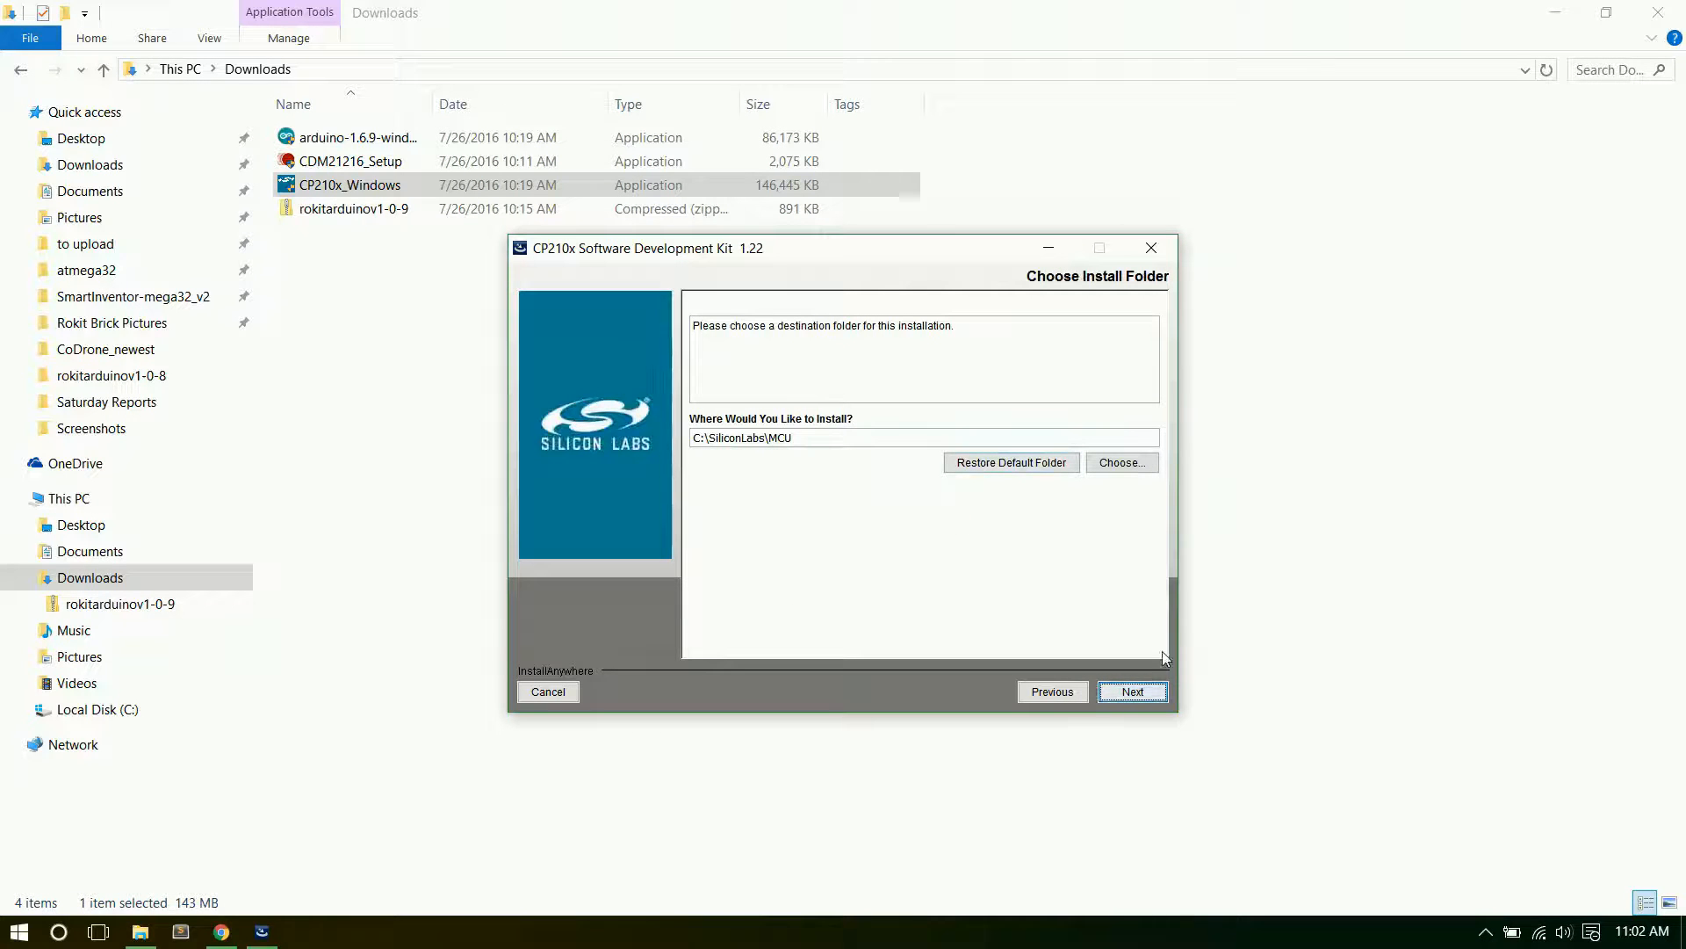
{"action": "left_click", "coordinate": [1131, 691]}
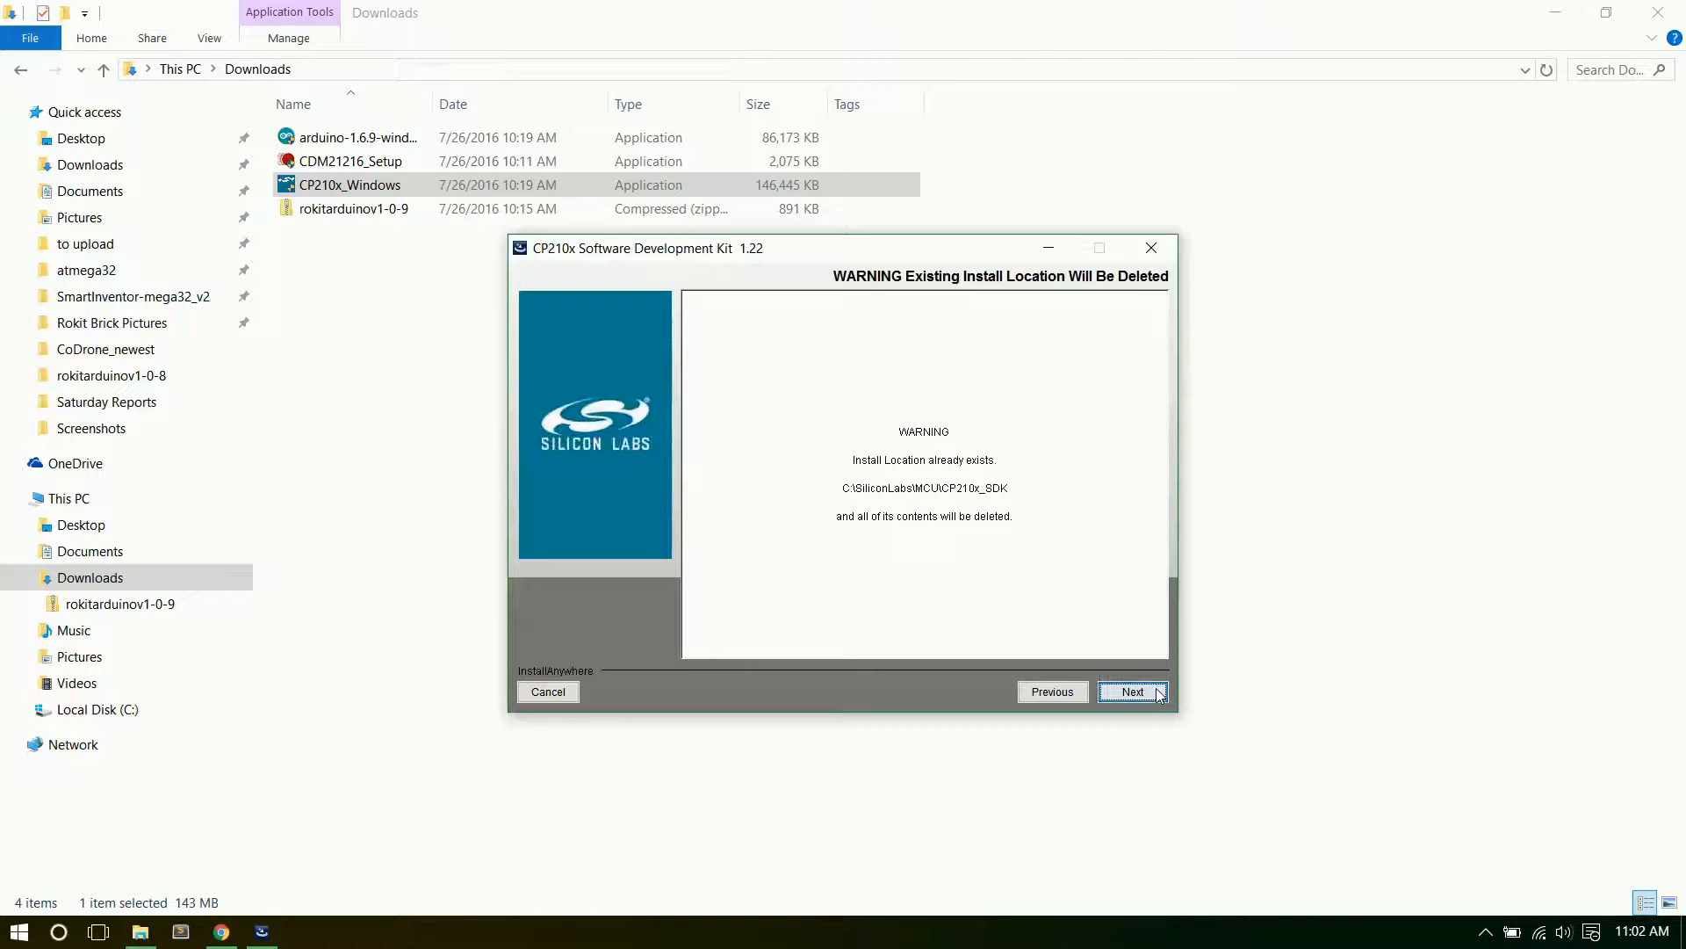
{"action": "left_click", "coordinate": [1132, 691]}
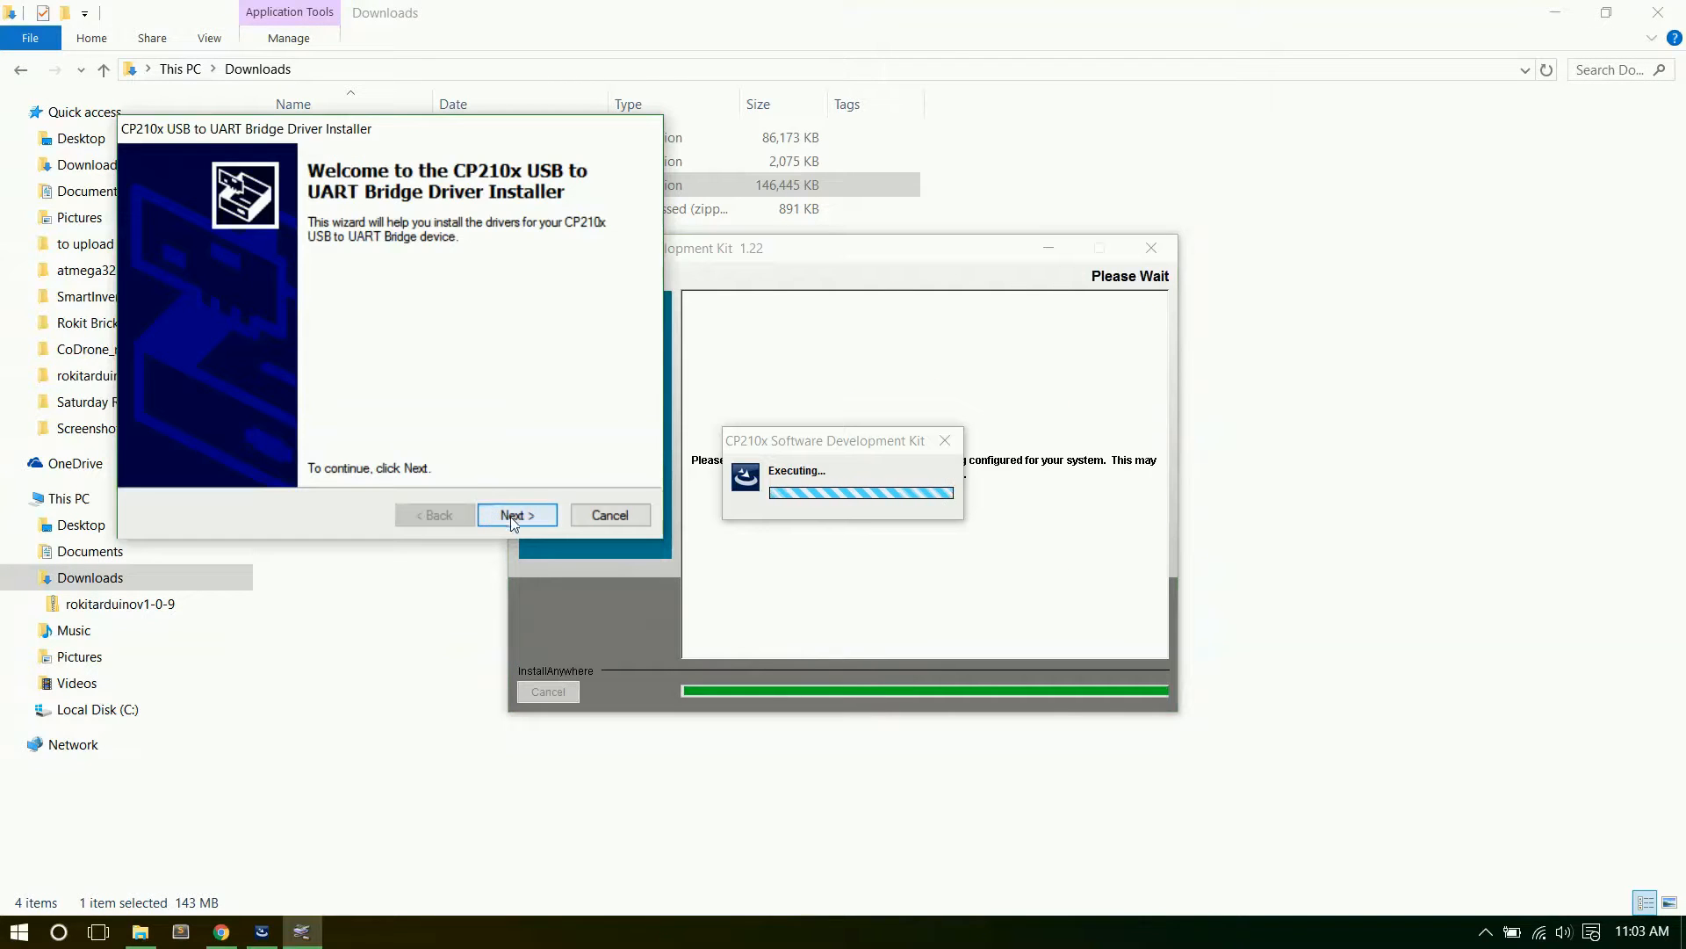
Accept the driver agreement, install the USB to UART bridge driver until Ready to use, and finish.
{"action": "left_click", "coordinate": [516, 514]}
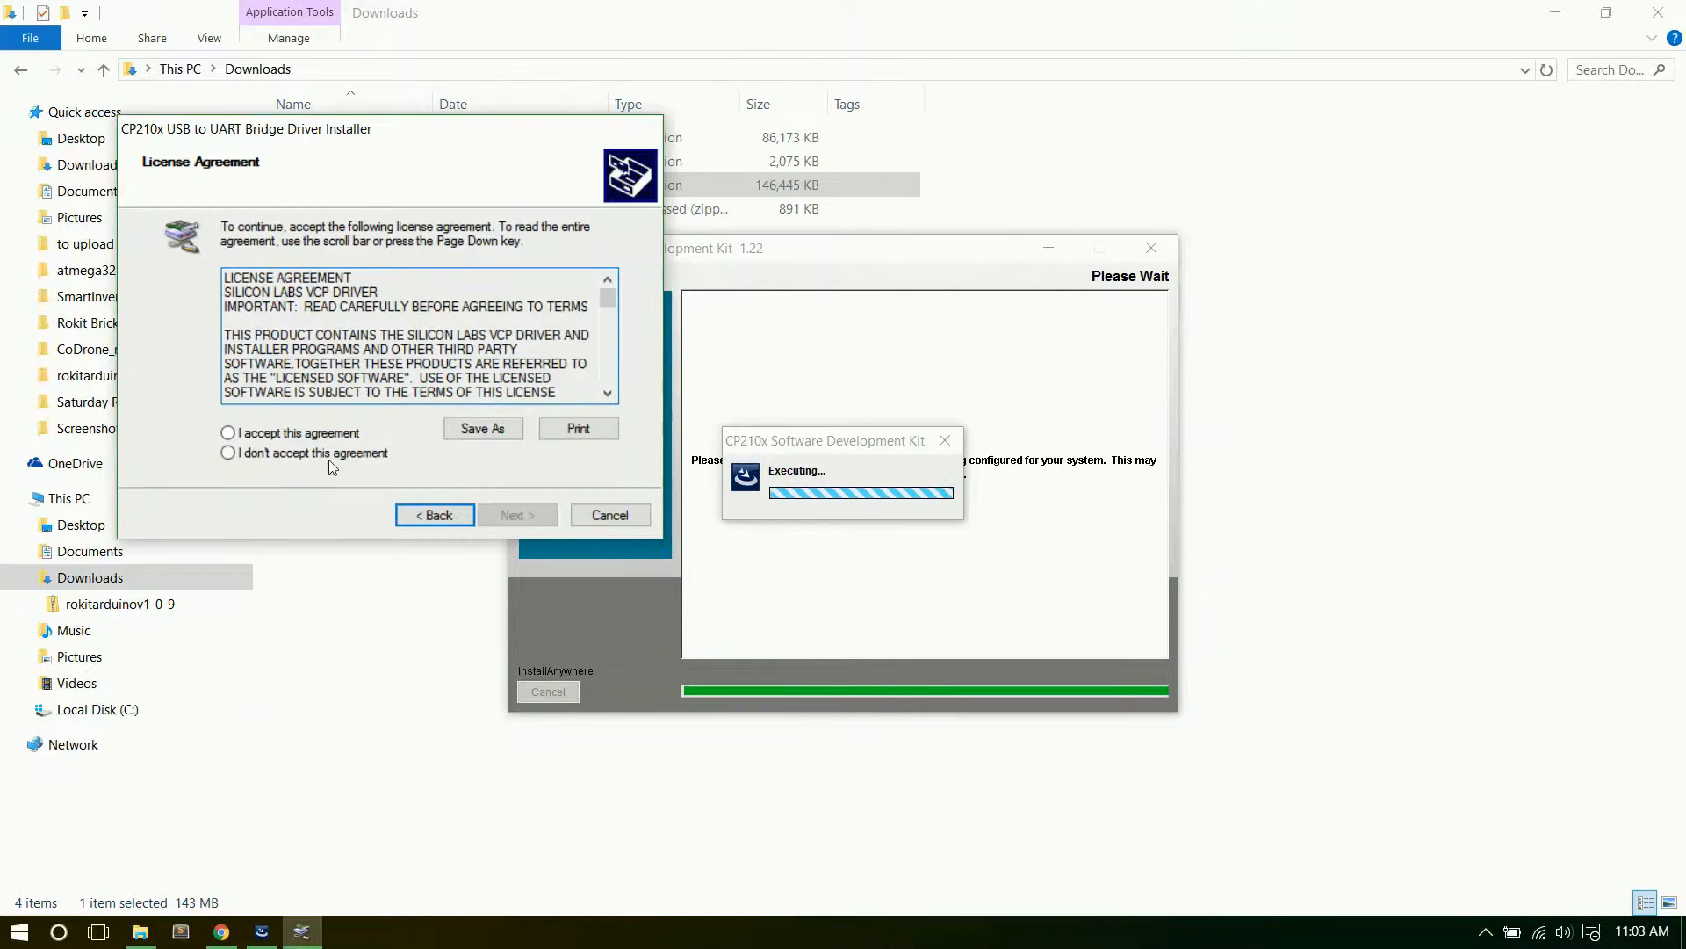
{"action": "left_click", "coordinate": [227, 432]}
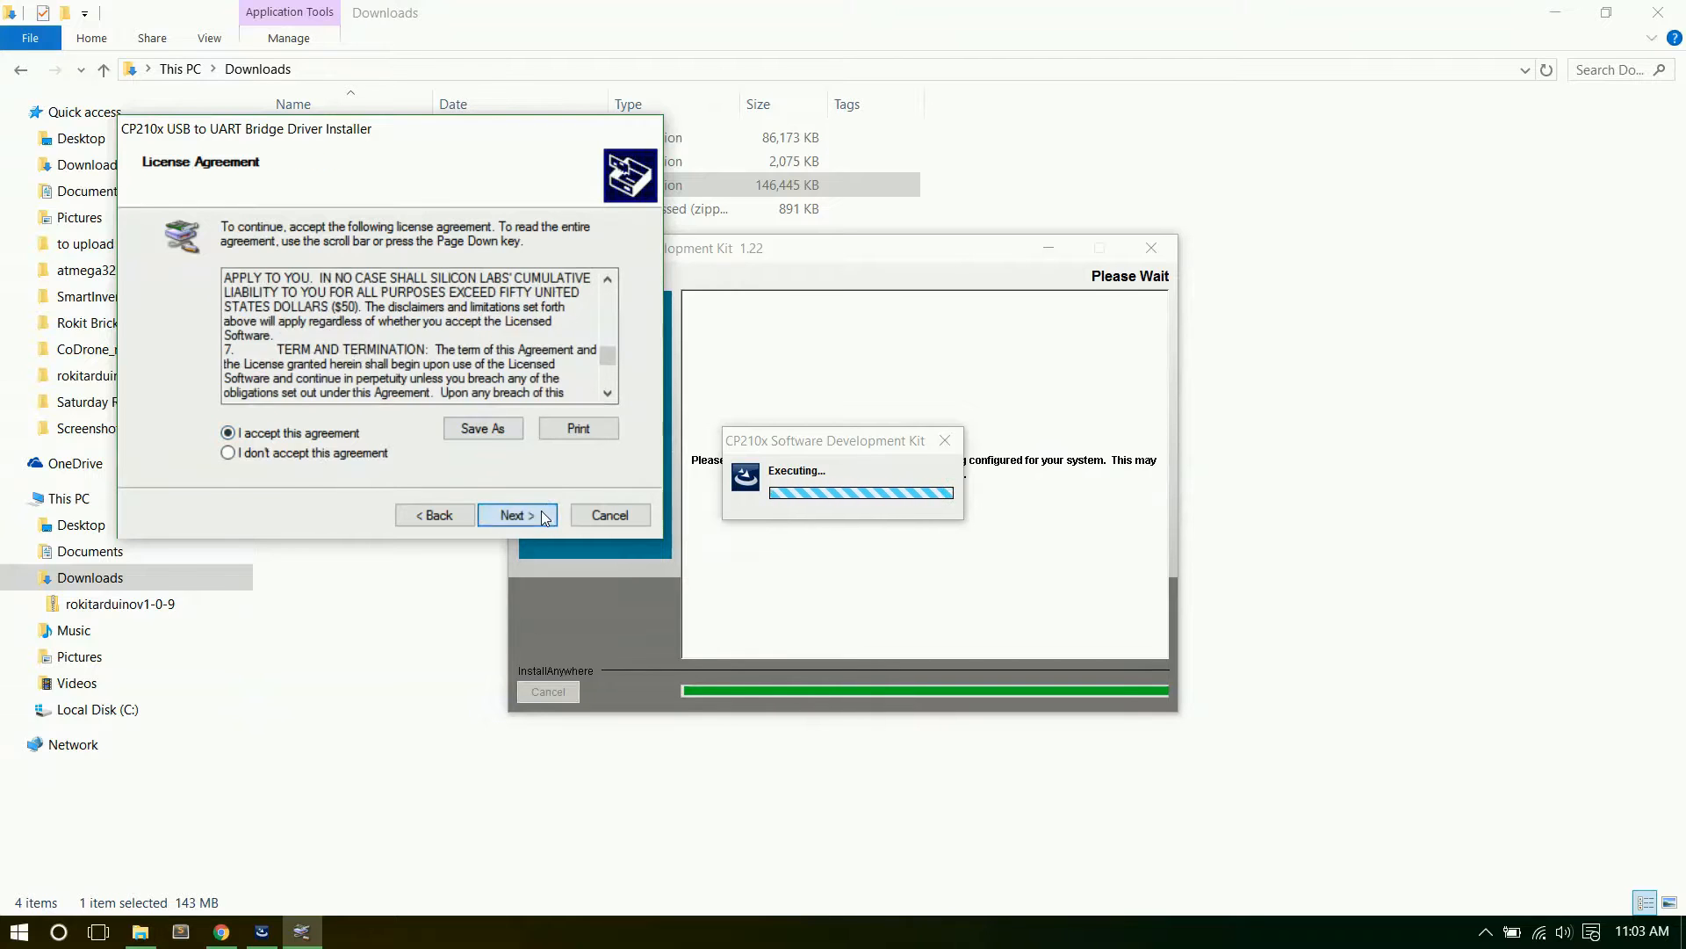
{"action": "left_click", "coordinate": [516, 514]}
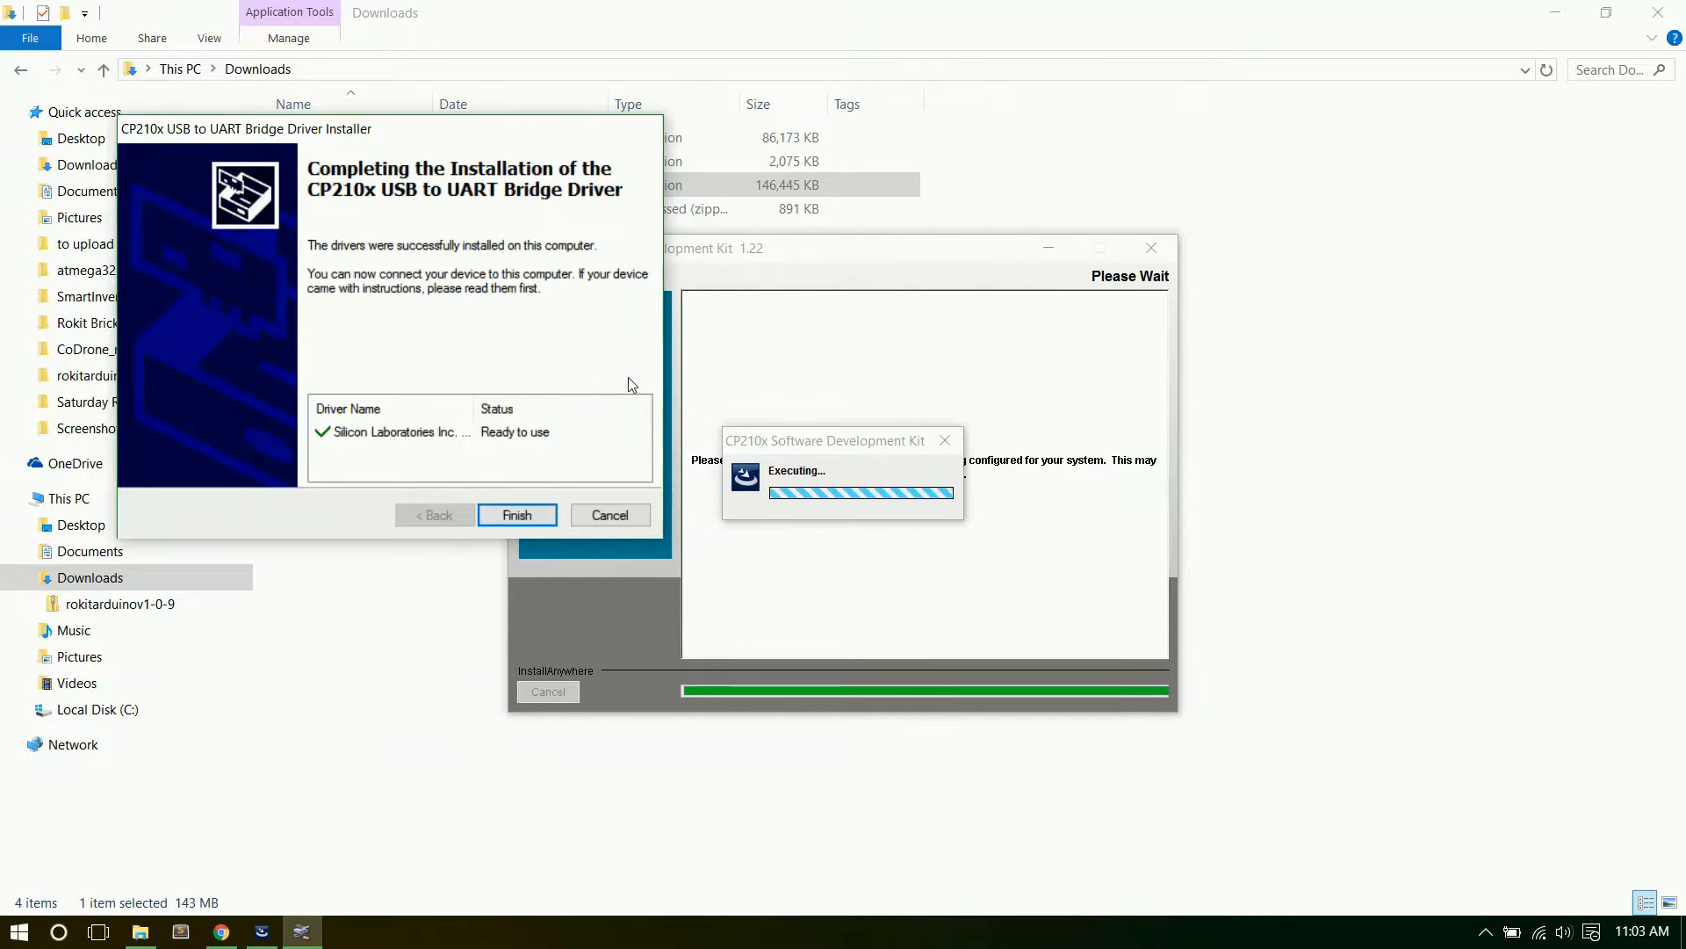
{"action": "left_click", "coordinate": [517, 514]}
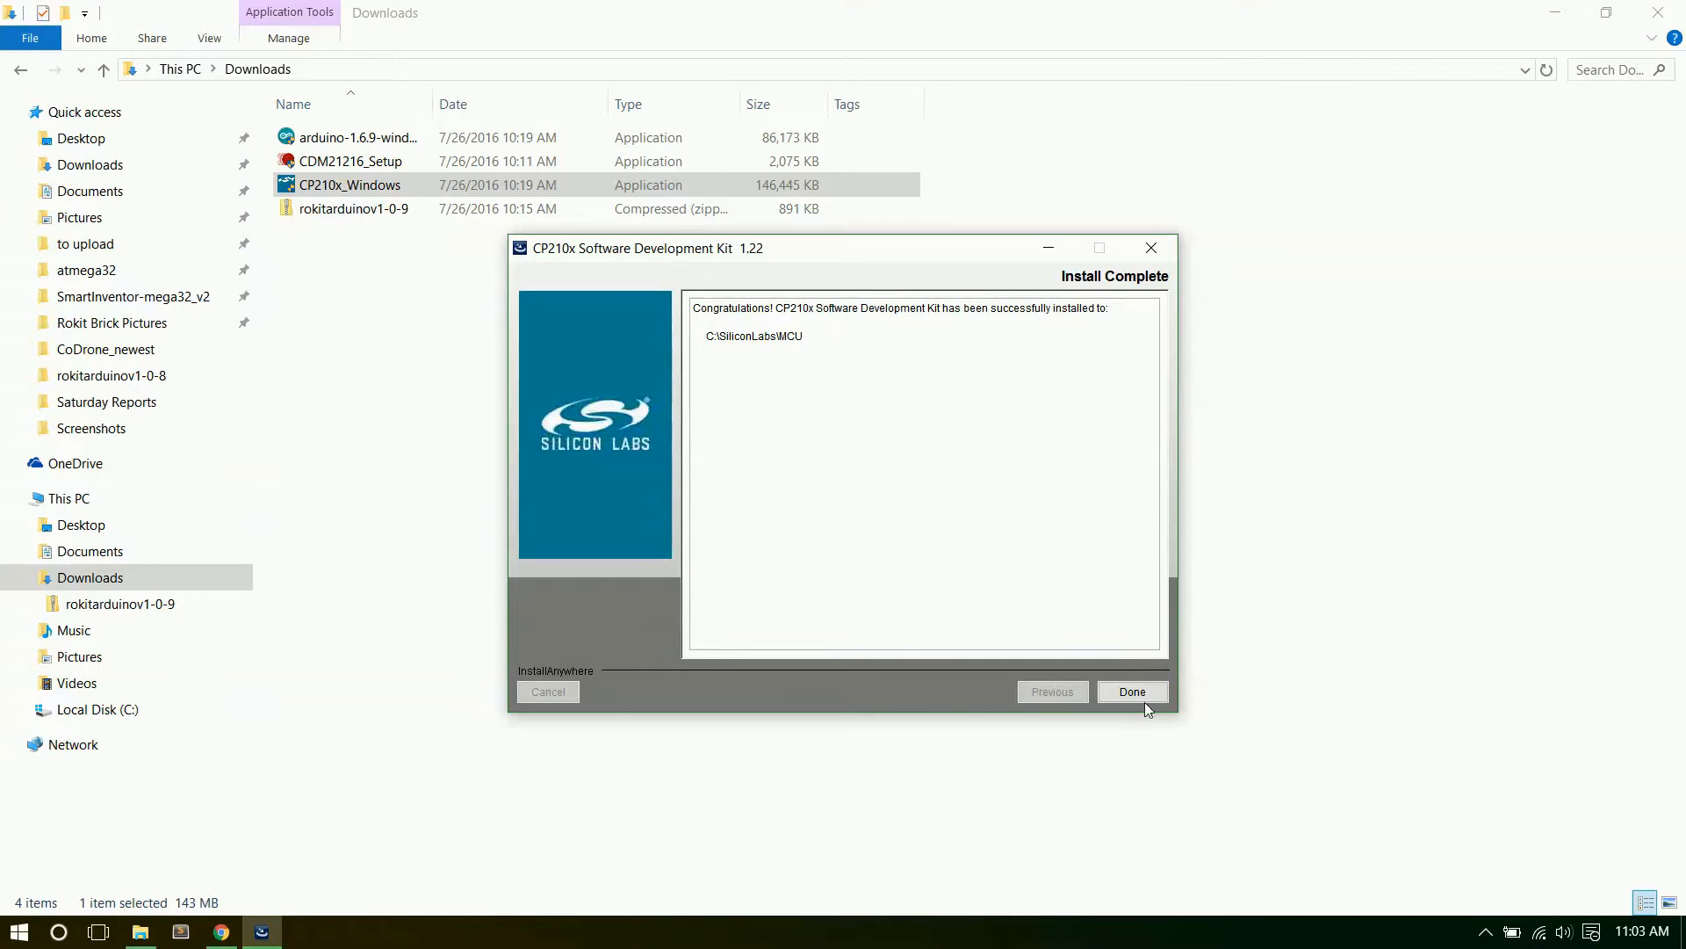
Close the Install Complete page with Done and return to the Robolink guide in Chrome.
{"action": "left_click", "coordinate": [1131, 691]}
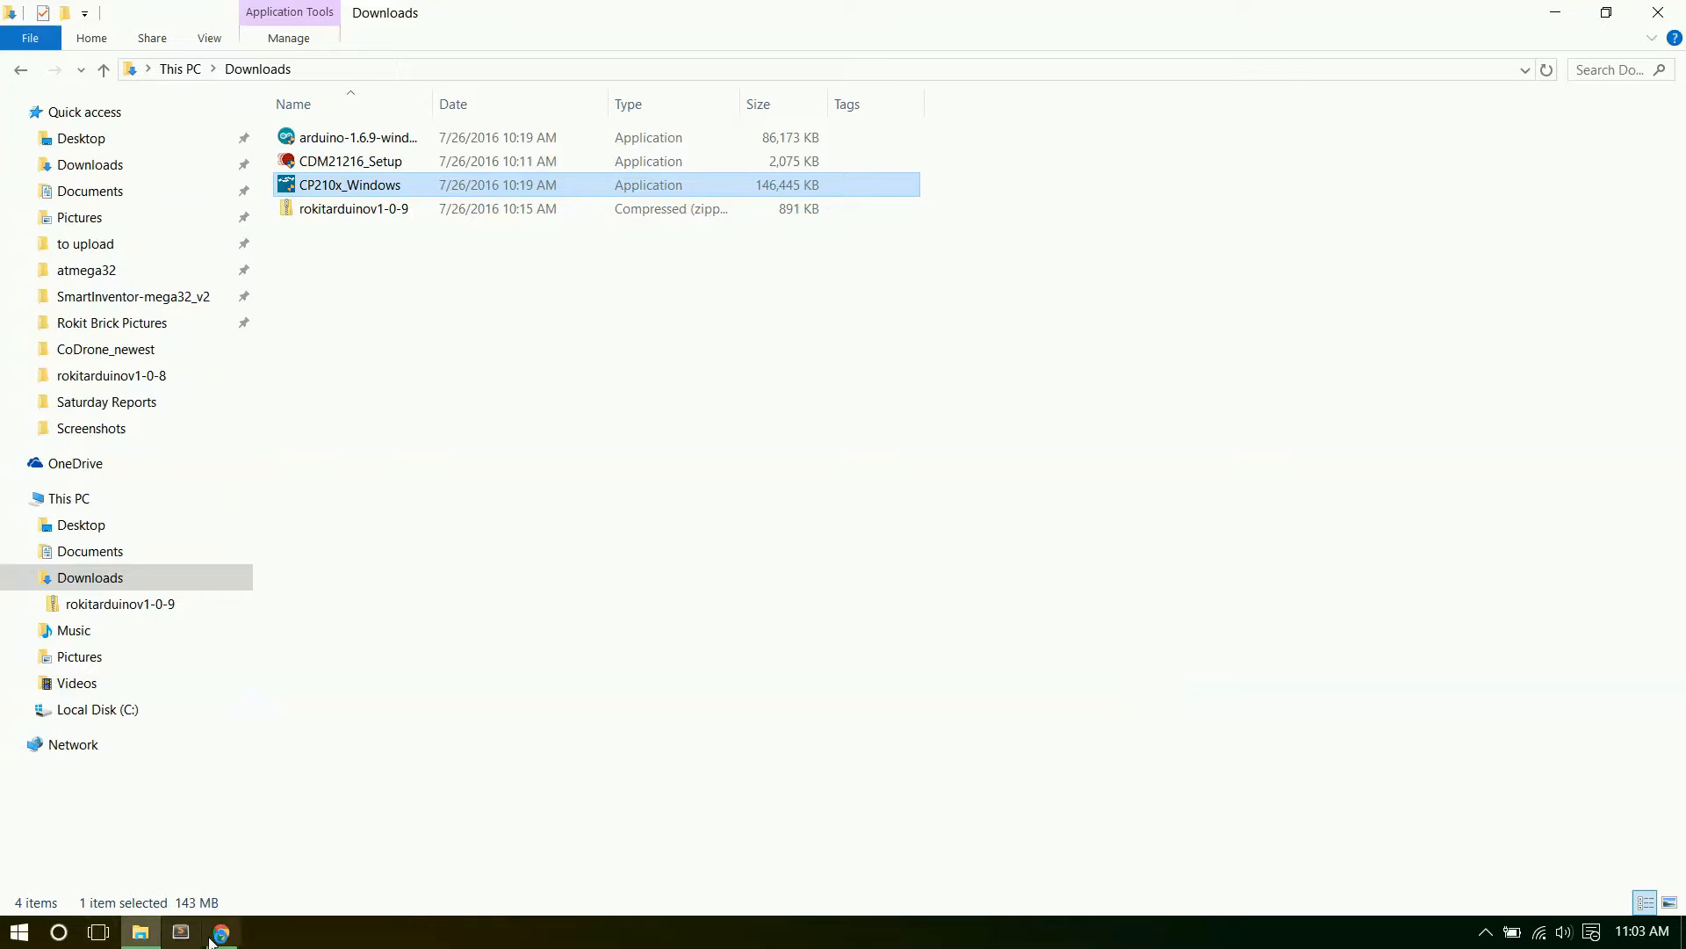
{"action": "left_click", "coordinate": [220, 931]}
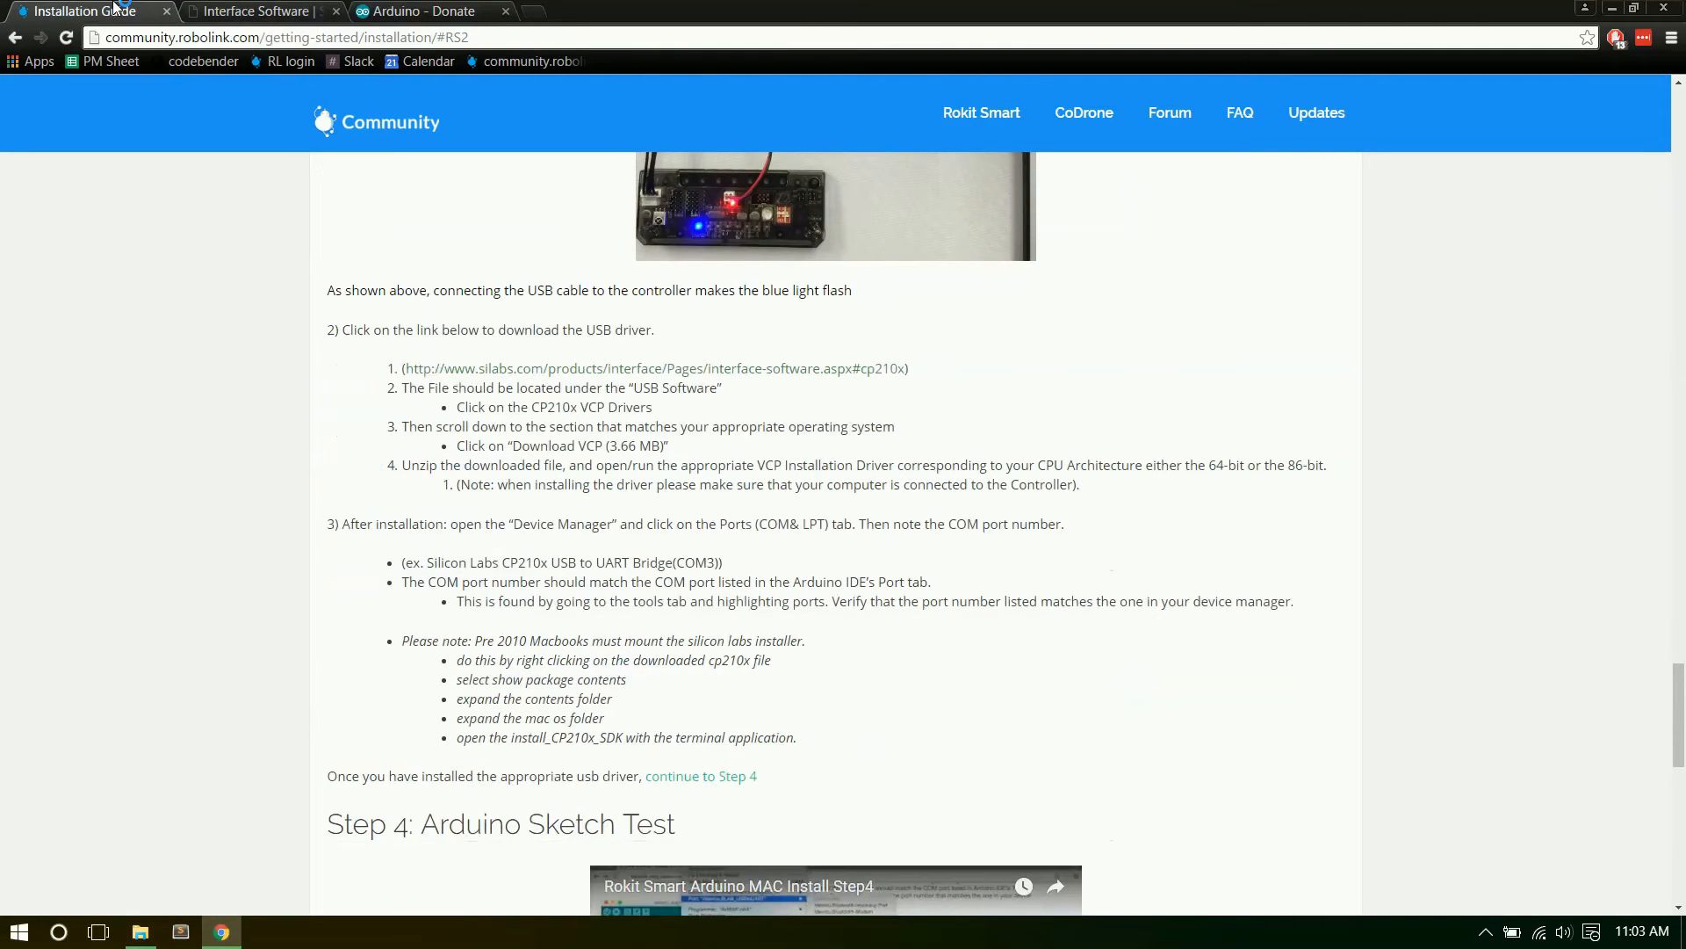